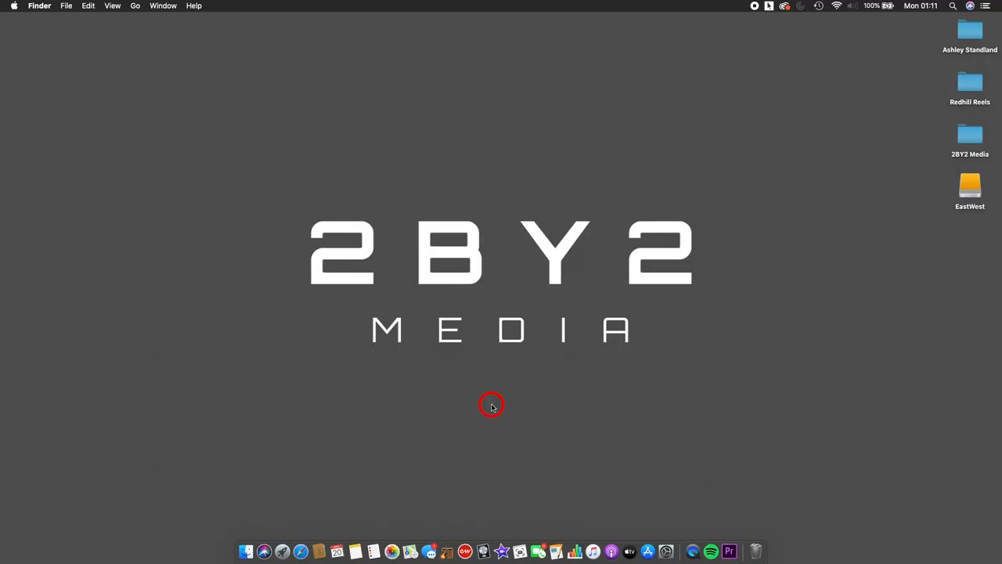
mouse_move(487, 550)
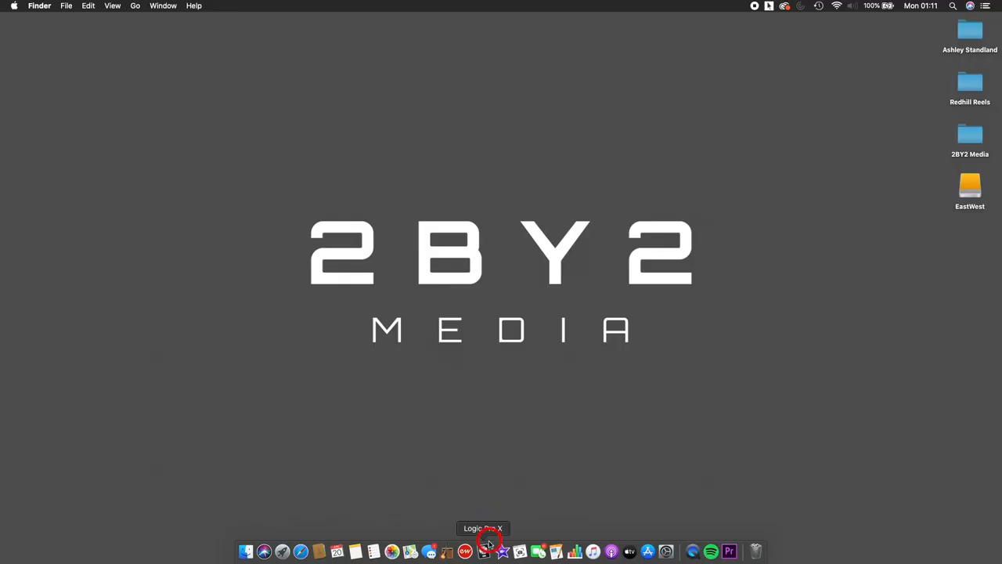
Launch Logic Pro X and confirm creating a new project from a template
left_click(483, 550)
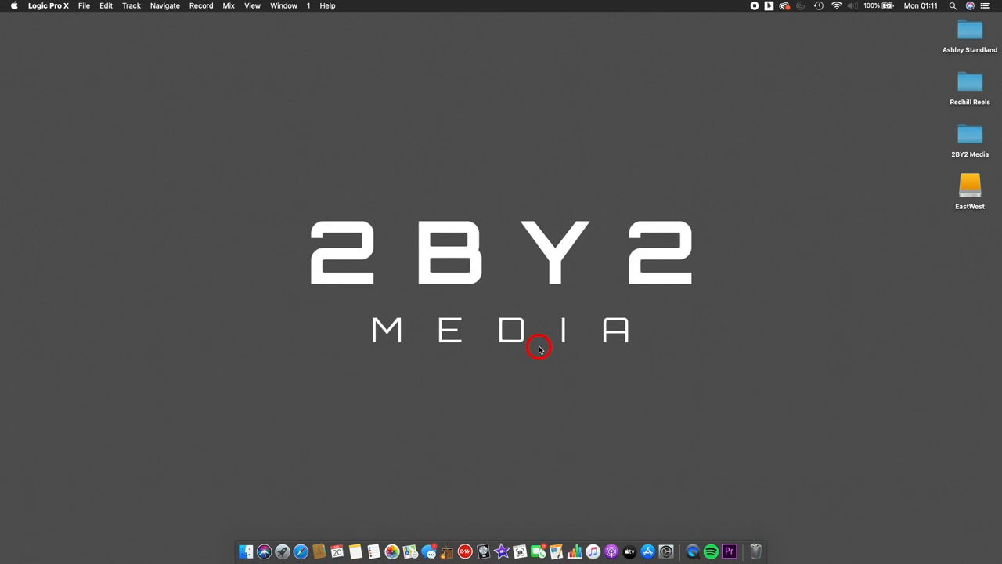
left_click(48, 6)
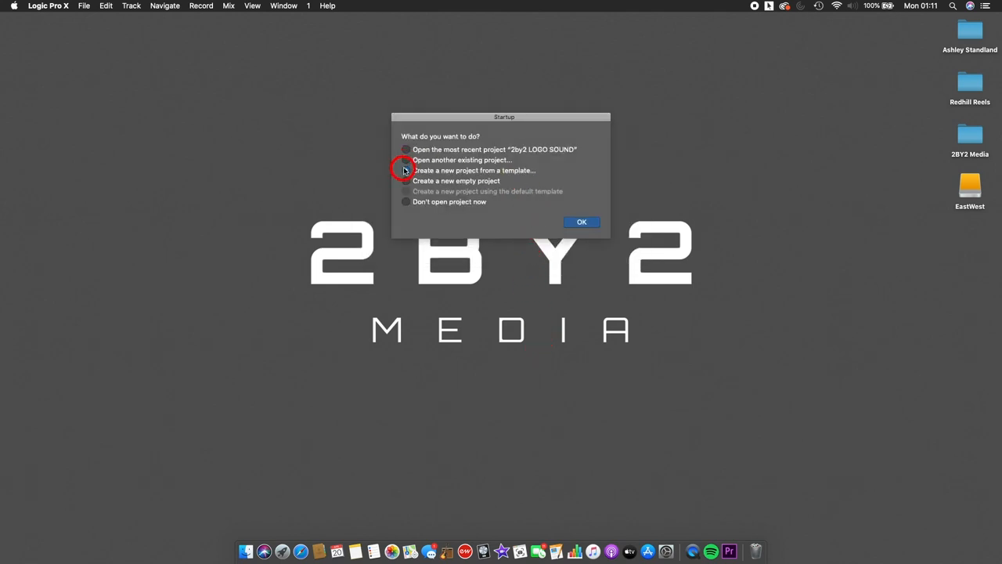
left_click(406, 169)
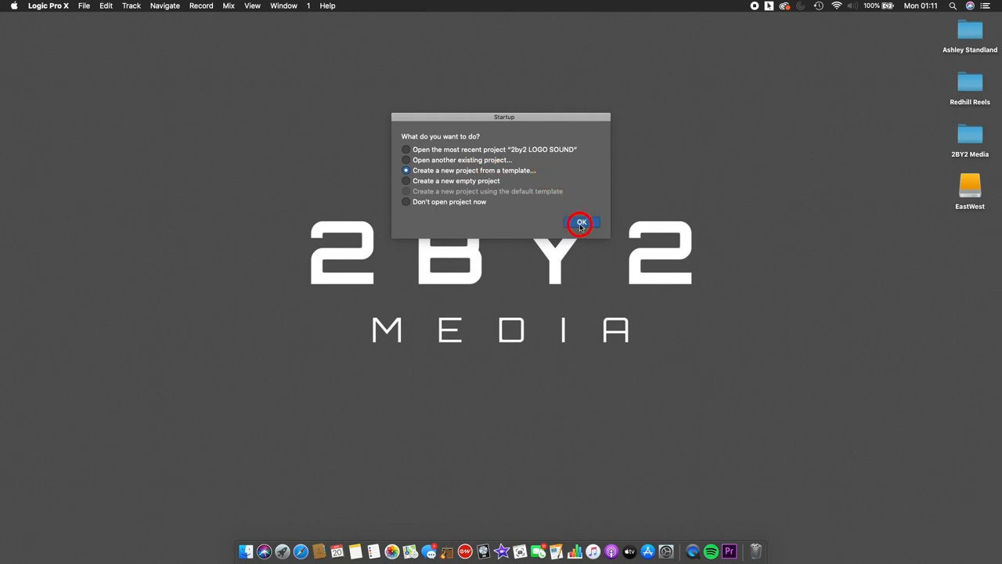
left_click(581, 223)
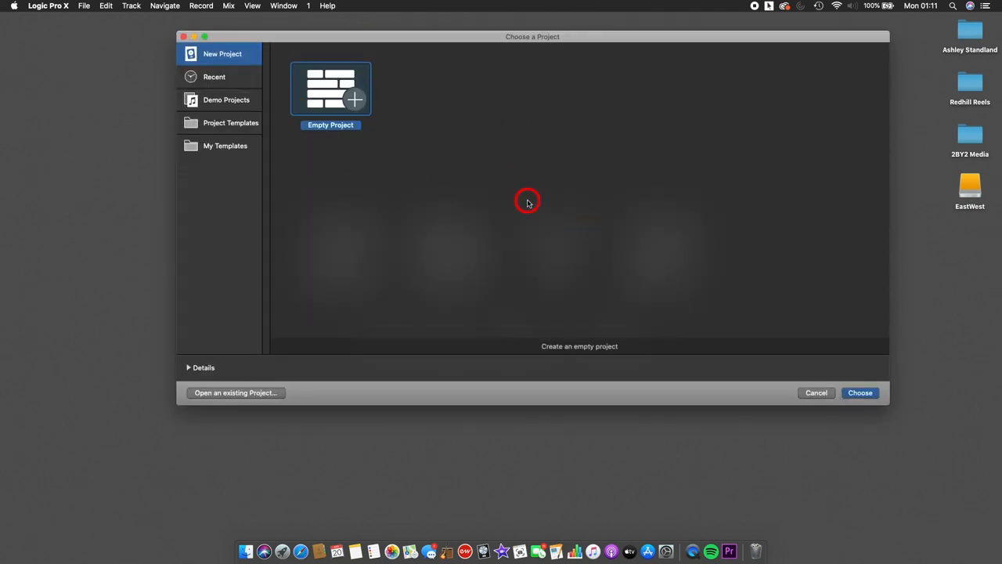
mouse_move(215, 53)
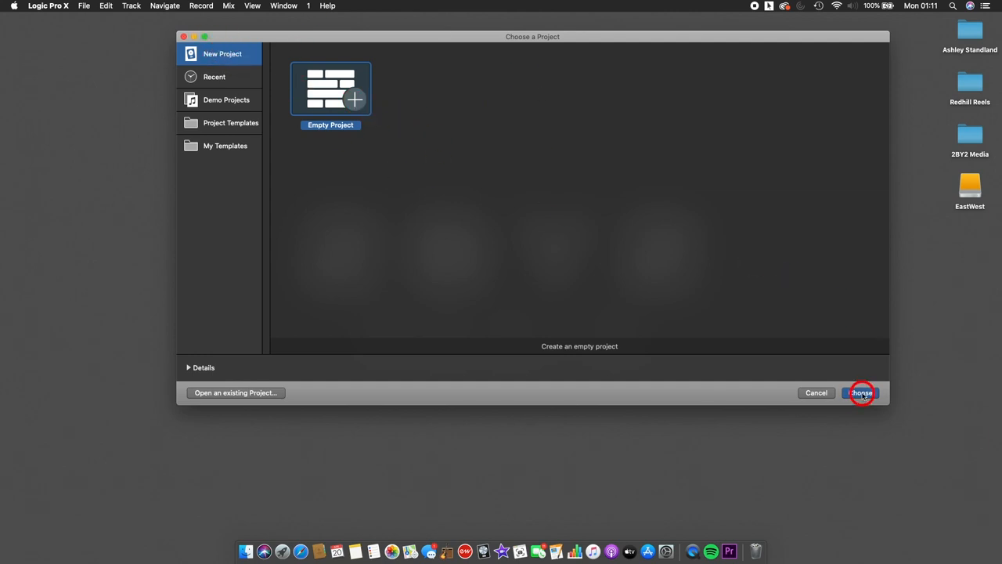
Create an Empty Project with one audio track on Input 1 and No Output
left_click(861, 393)
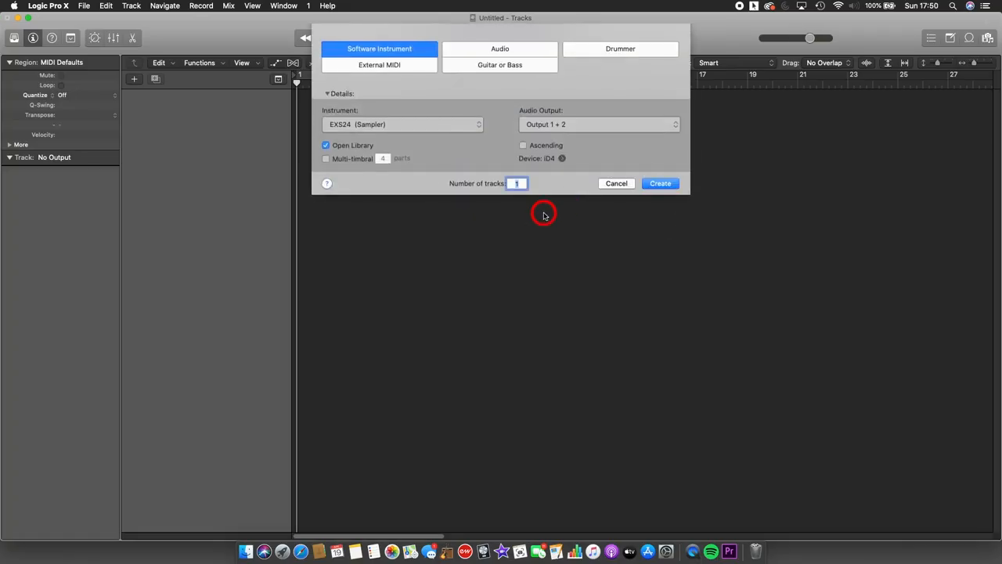
left_click(499, 49)
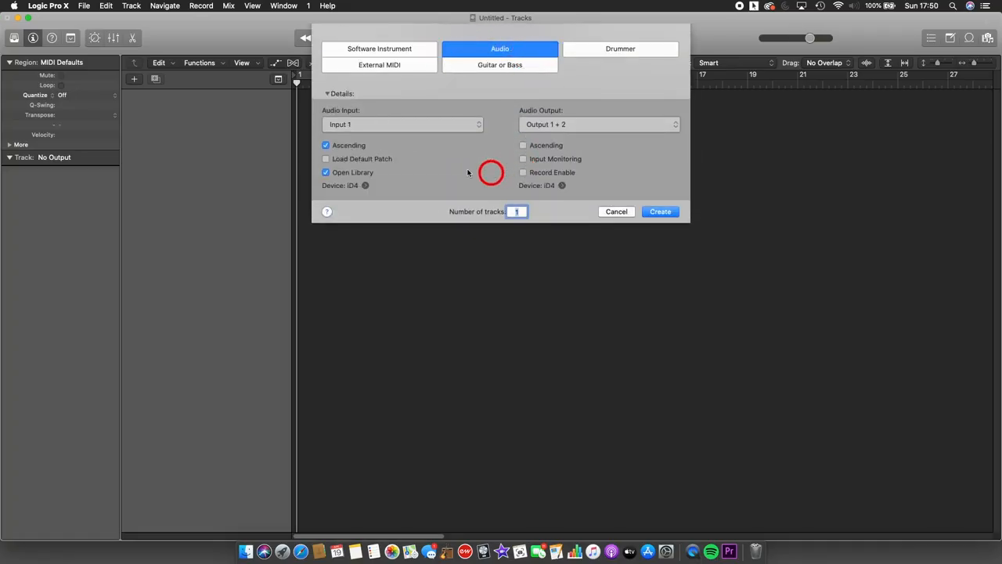
left_click(401, 124)
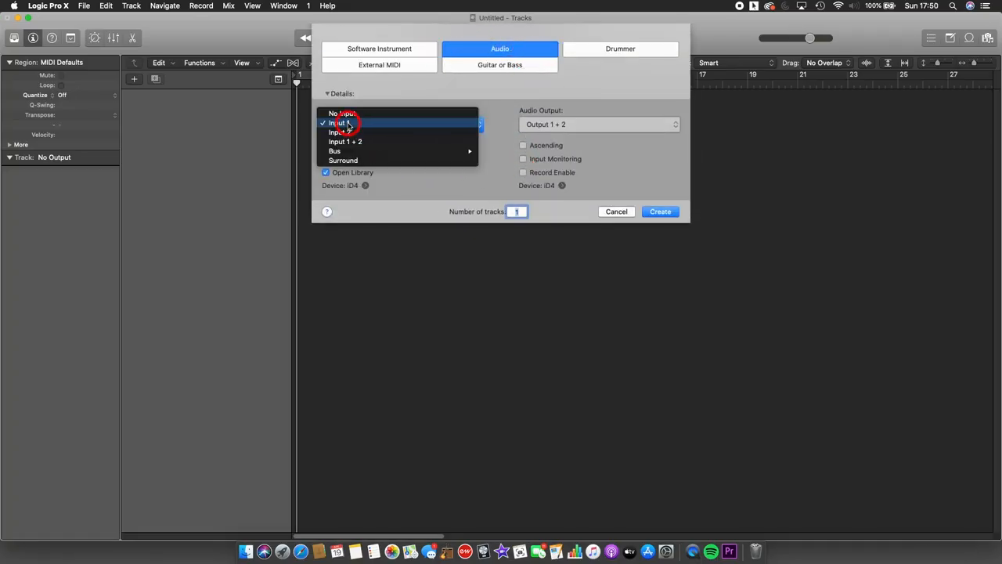
left_click(338, 123)
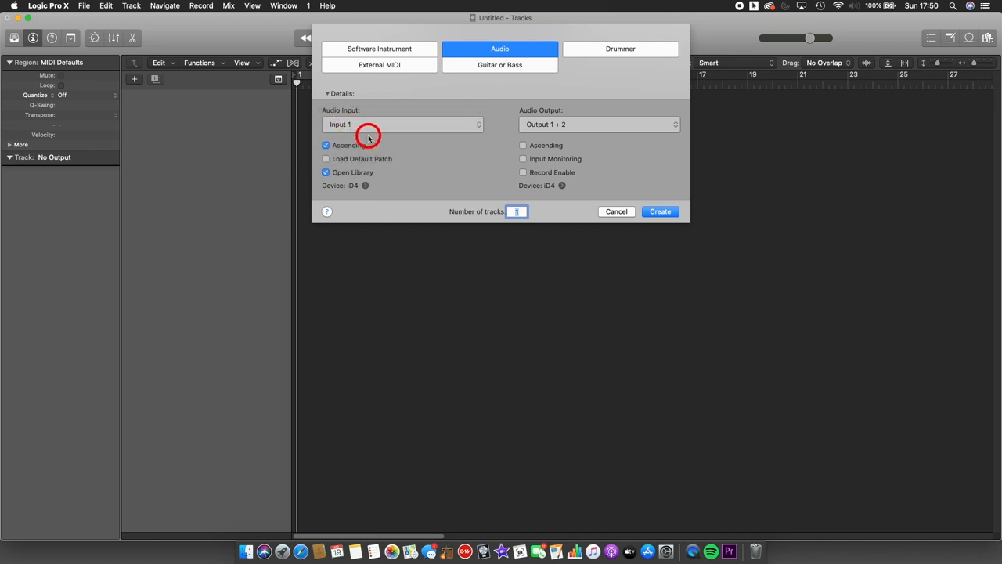
mouse_move(429, 147)
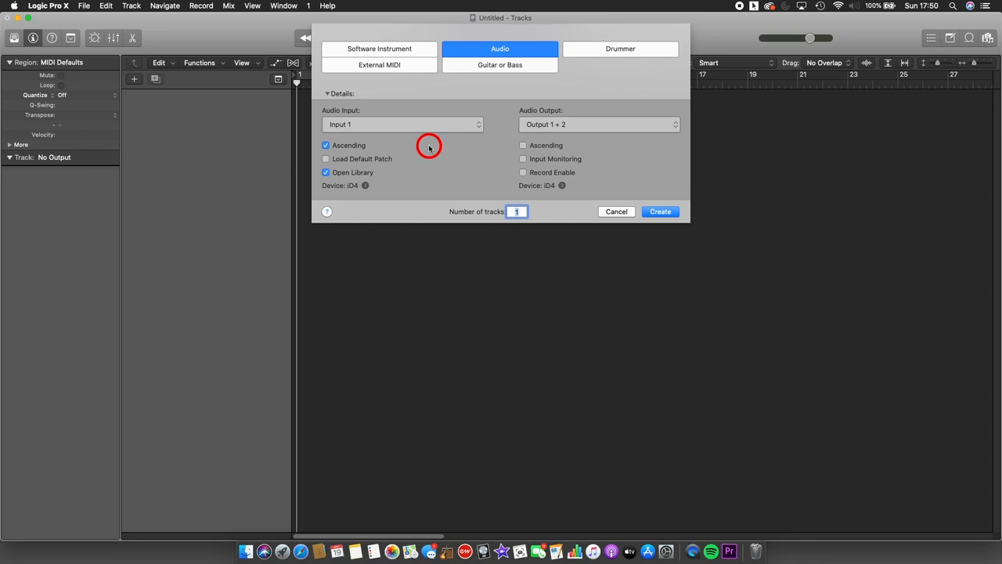
left_click(403, 124)
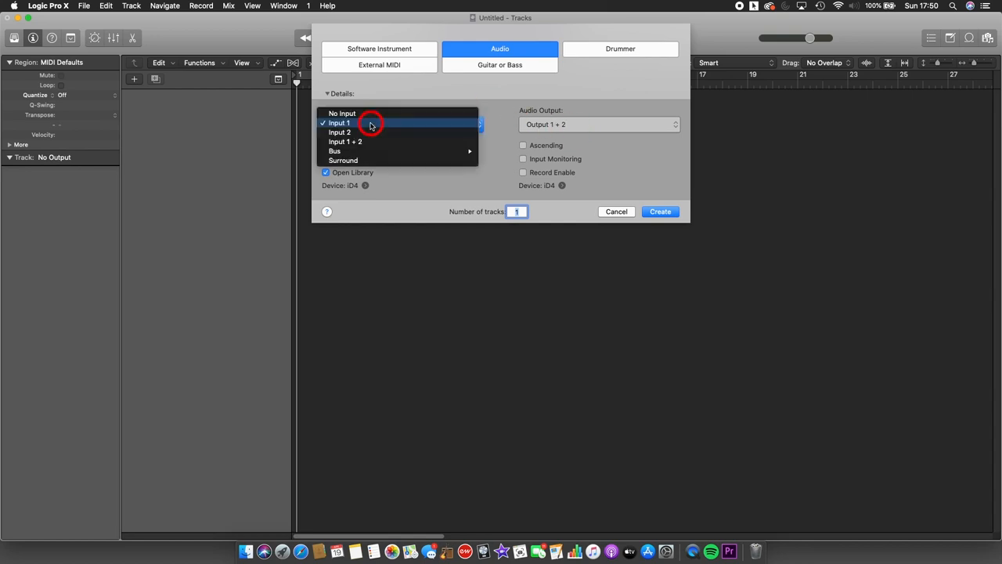
left_click(338, 122)
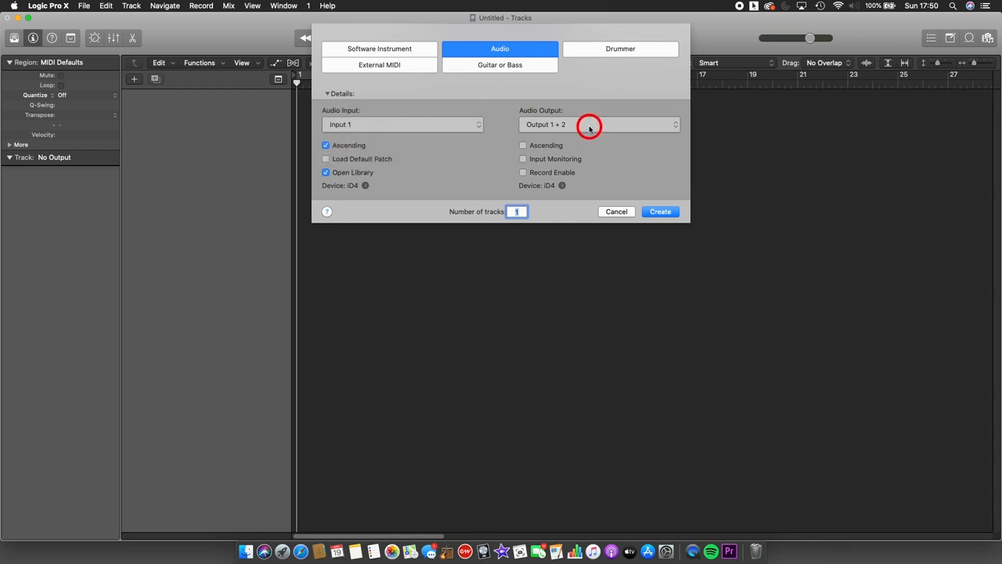
left_click(598, 124)
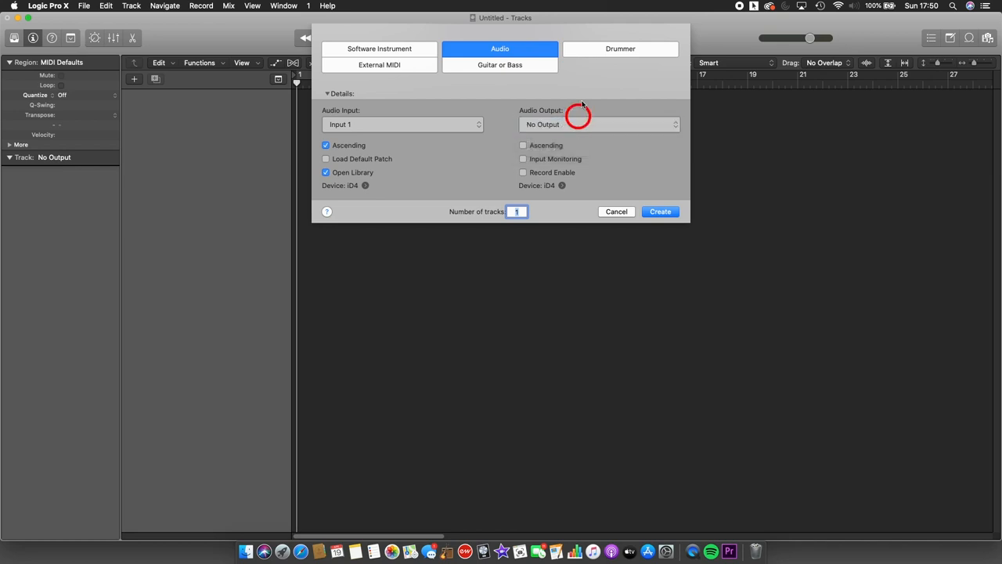
mouse_move(429, 167)
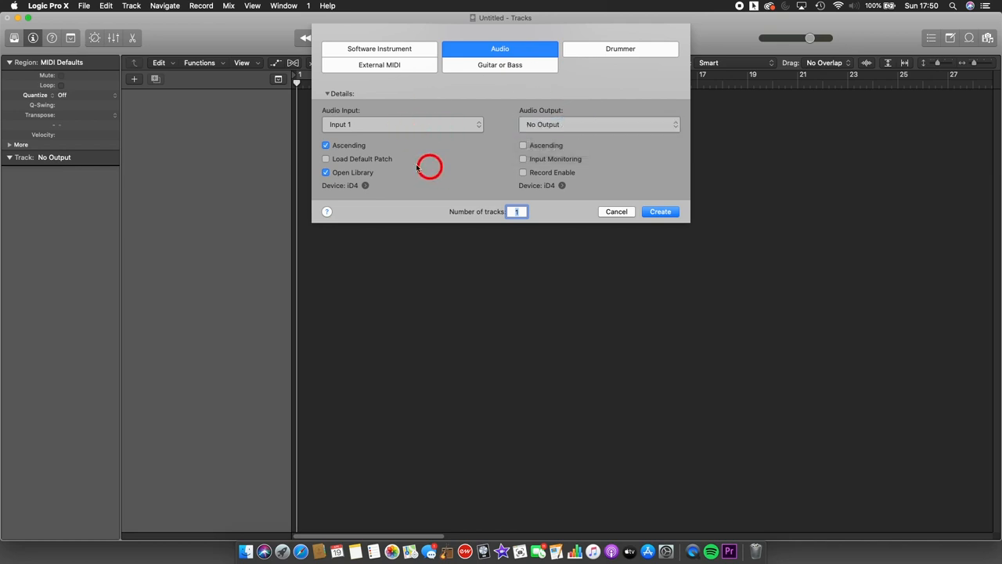
left_click(517, 212)
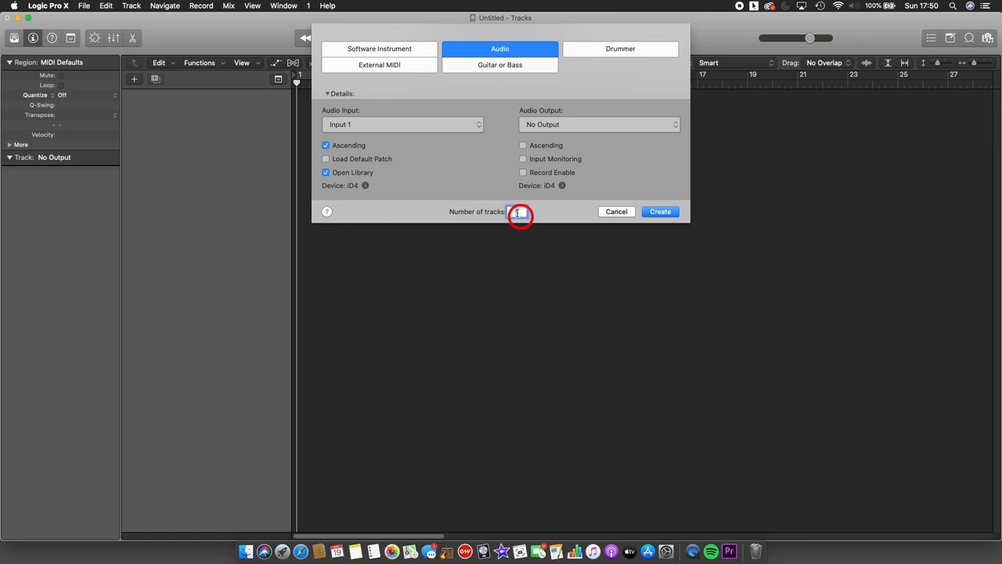
left_click(660, 211)
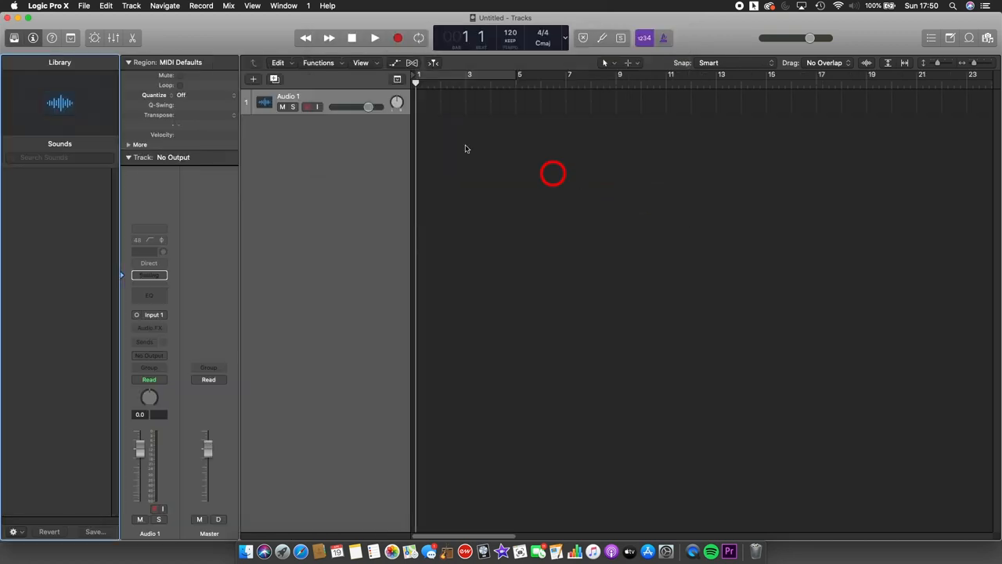
Enable Record on the Audio 1 track header, after trying its solo and monitoring buttons
left_click(276, 106)
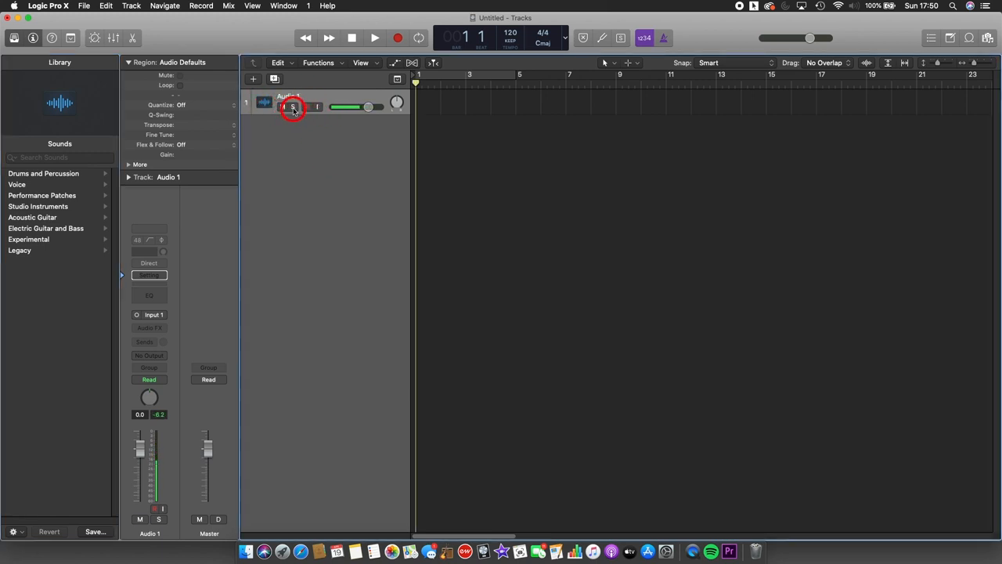
left_click(291, 107)
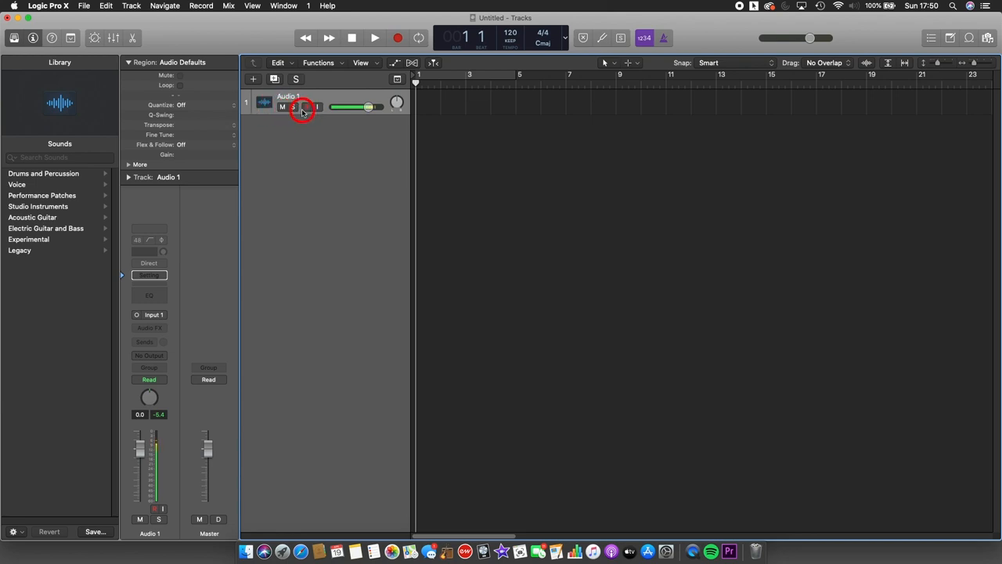
left_click(305, 107)
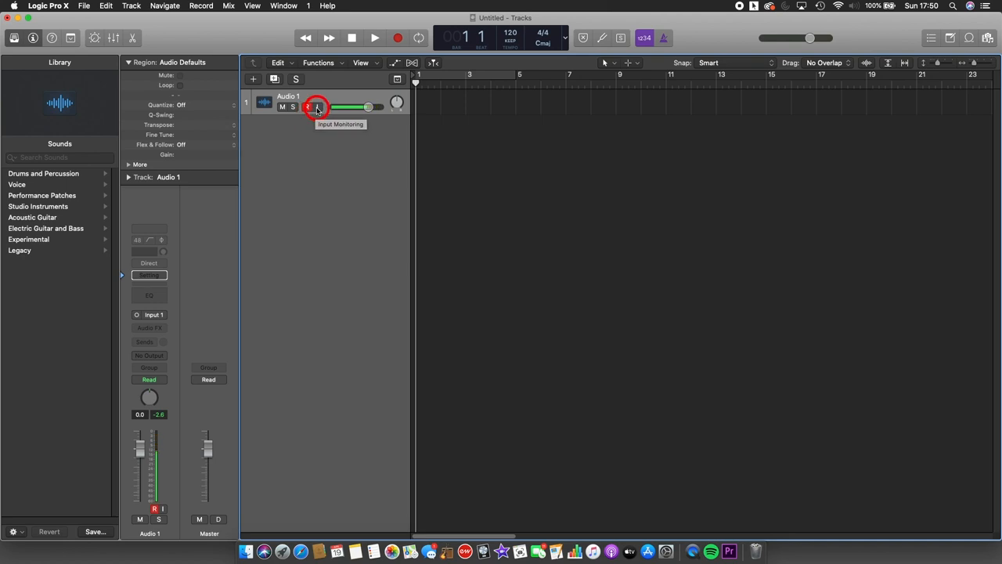
left_click(317, 107)
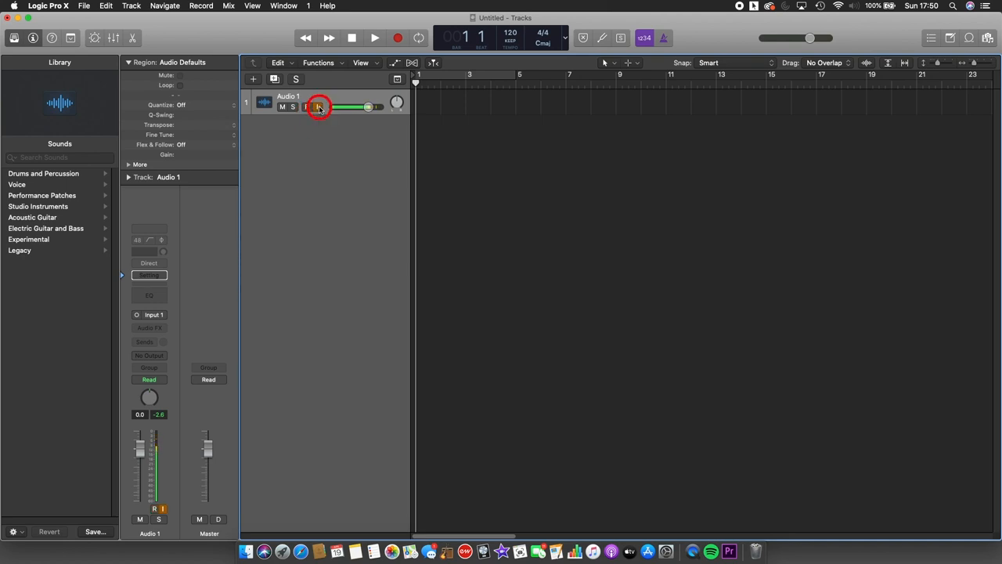
left_click(306, 106)
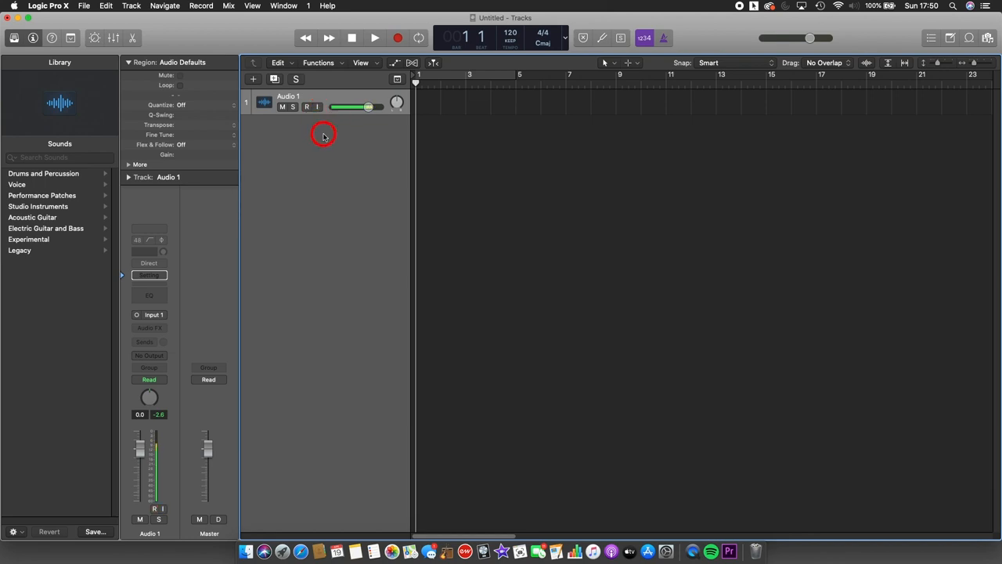
left_click(307, 107)
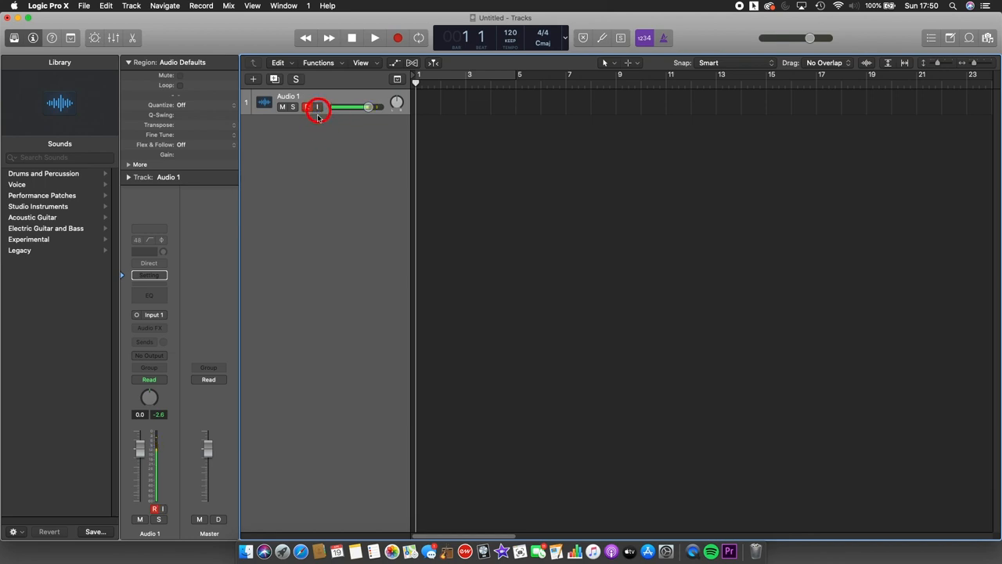
left_click(307, 106)
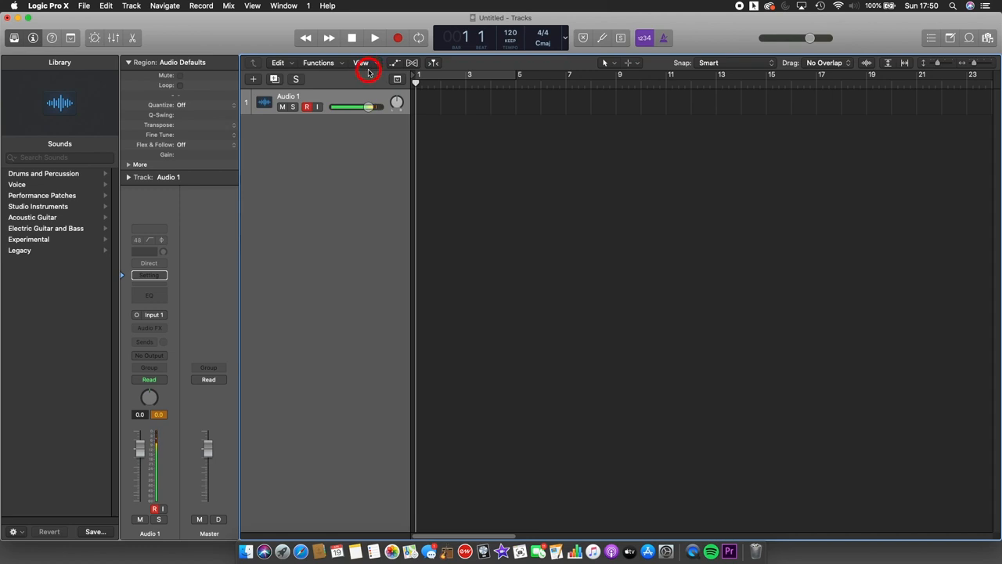
Record a short take onto Audio 1, producing region Untitled_1#01, then stop
left_click(375, 38)
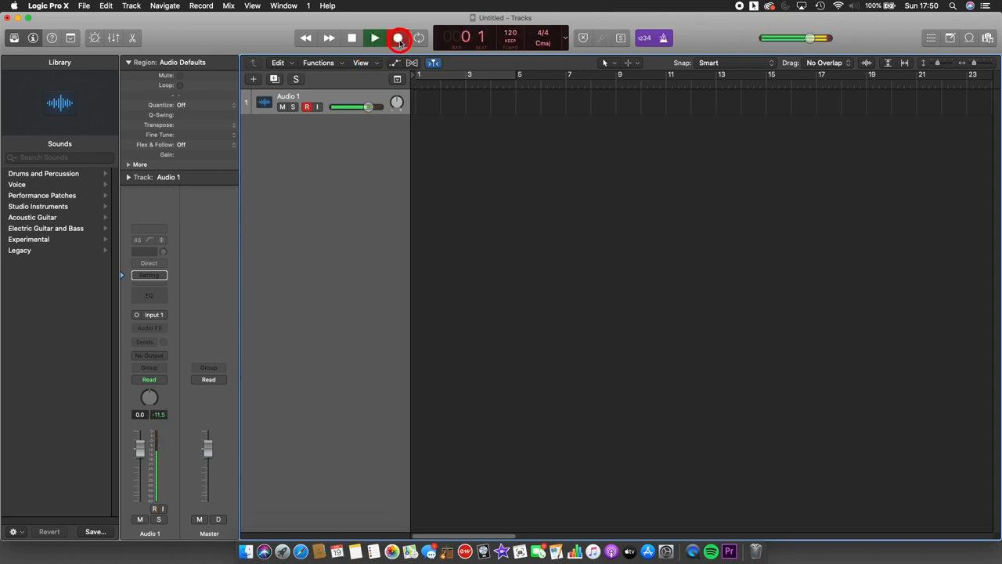
left_click(374, 37)
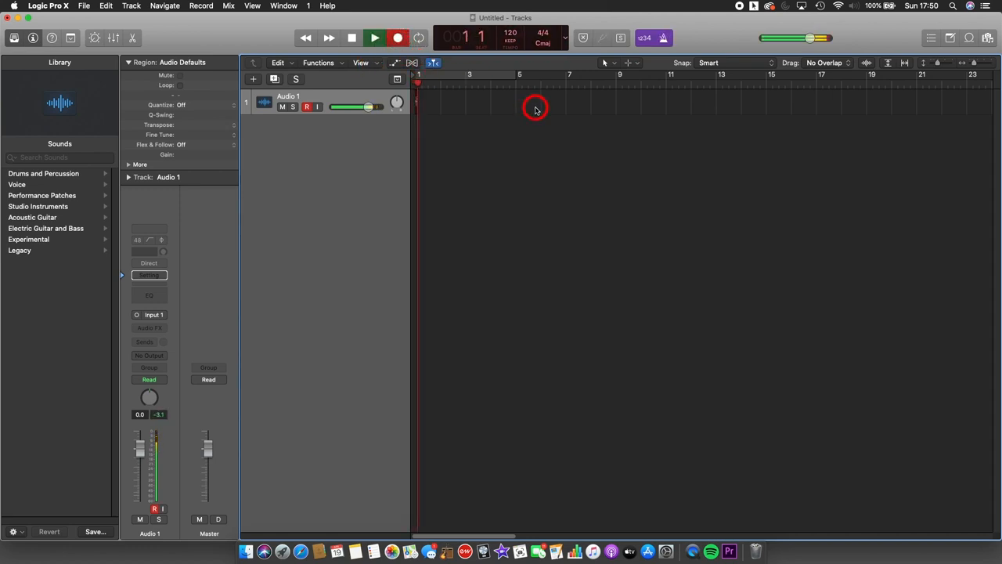
left_click(375, 37)
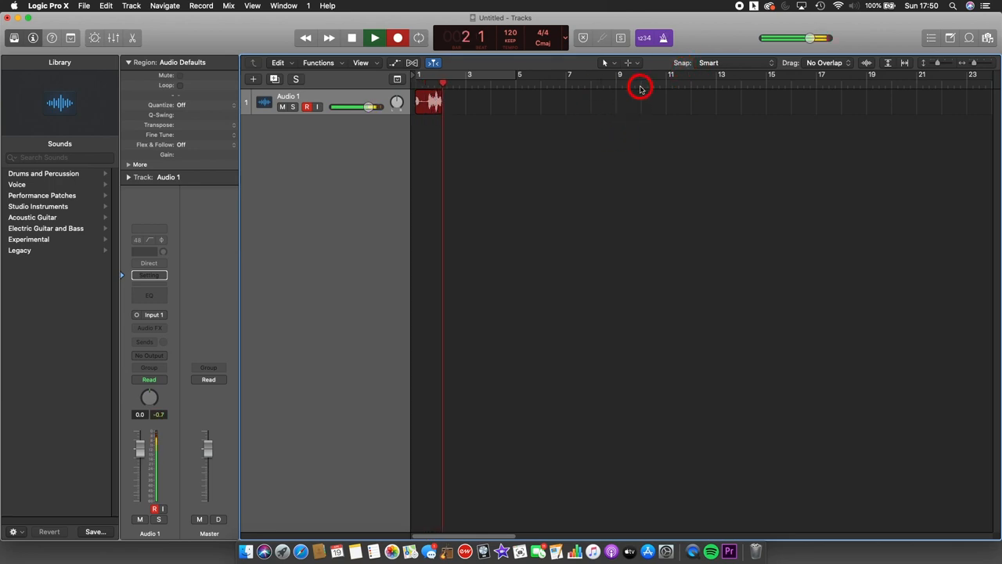
left_click(374, 37)
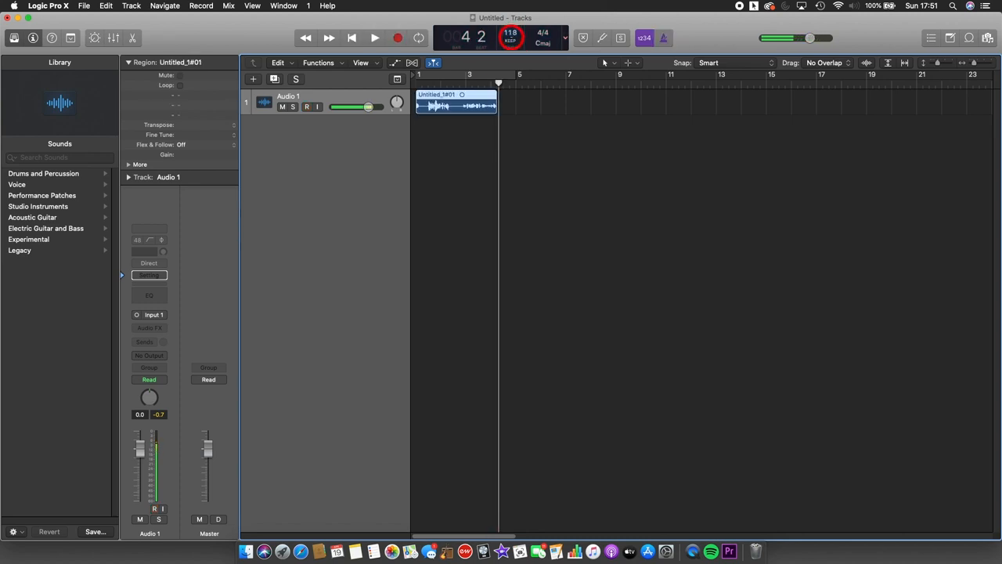
Set the tempo to 116, switch off count-in, and bring up the mixer
left_click_drag(510, 32, 509, 24)
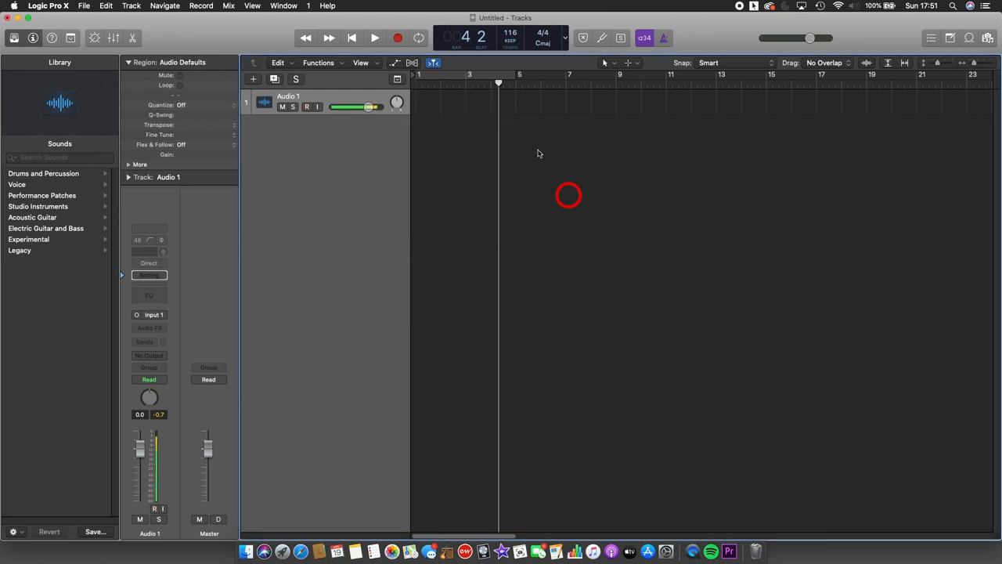
left_click(643, 37)
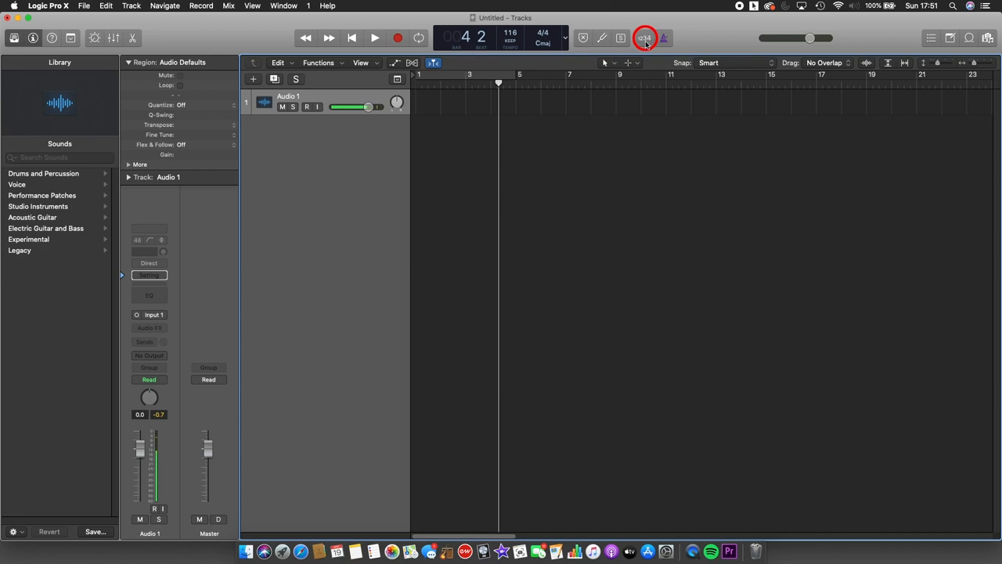
left_click(643, 37)
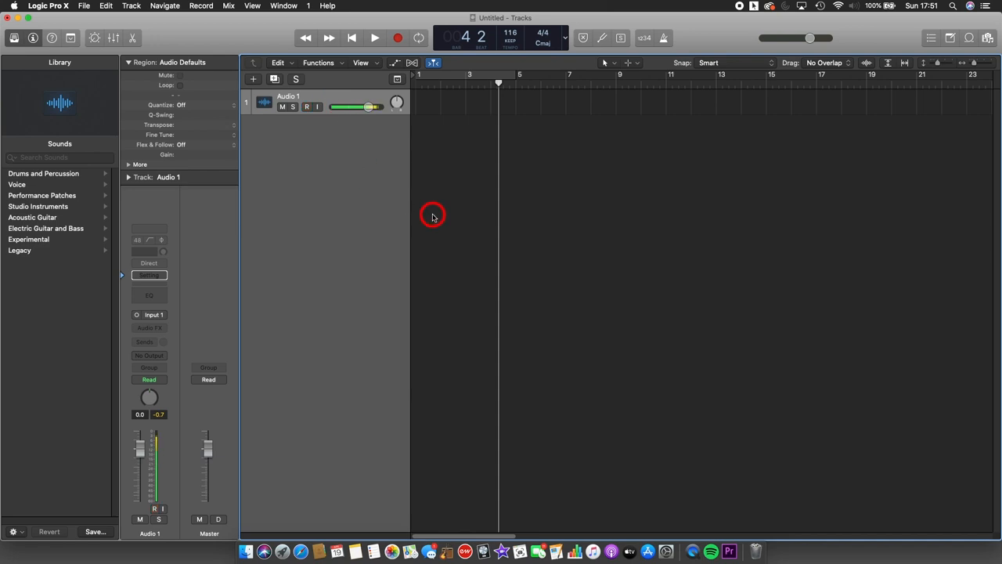
left_click(307, 106)
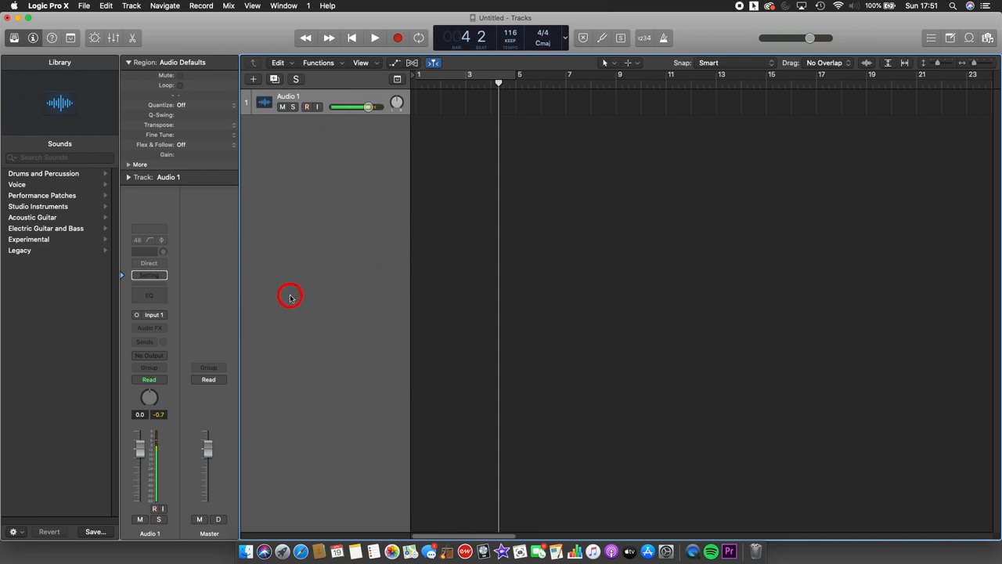
left_click(115, 37)
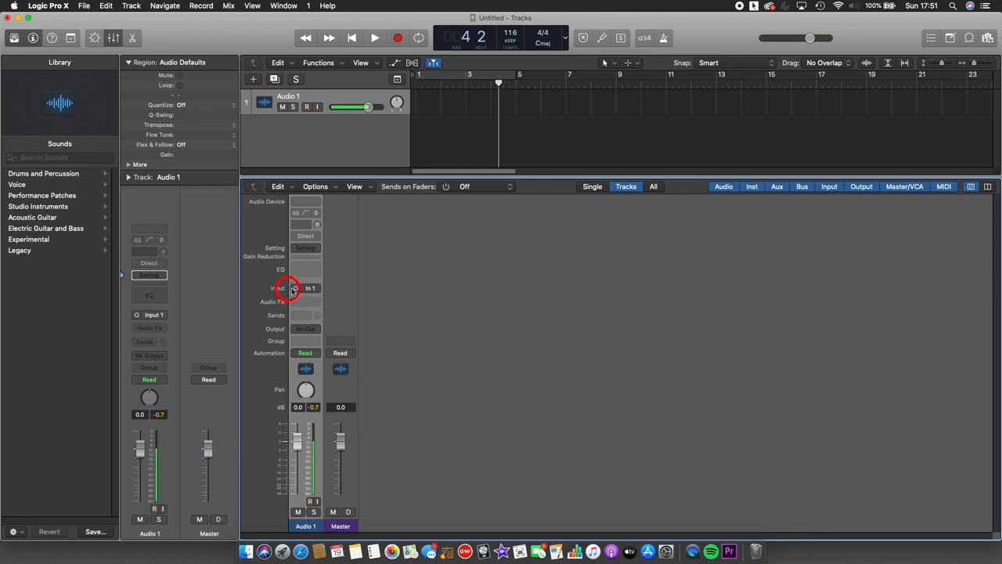
left_click(311, 287)
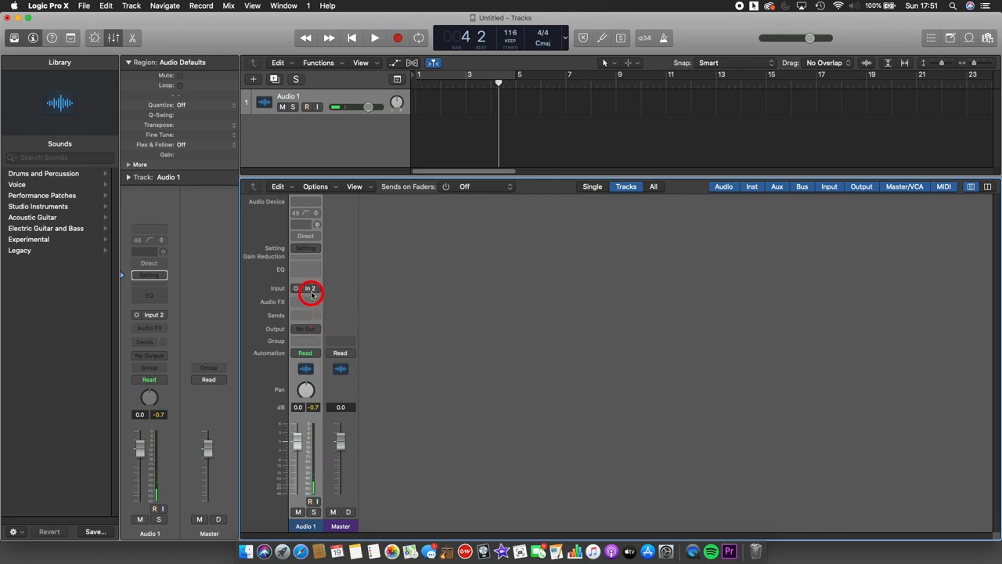
left_click(310, 288)
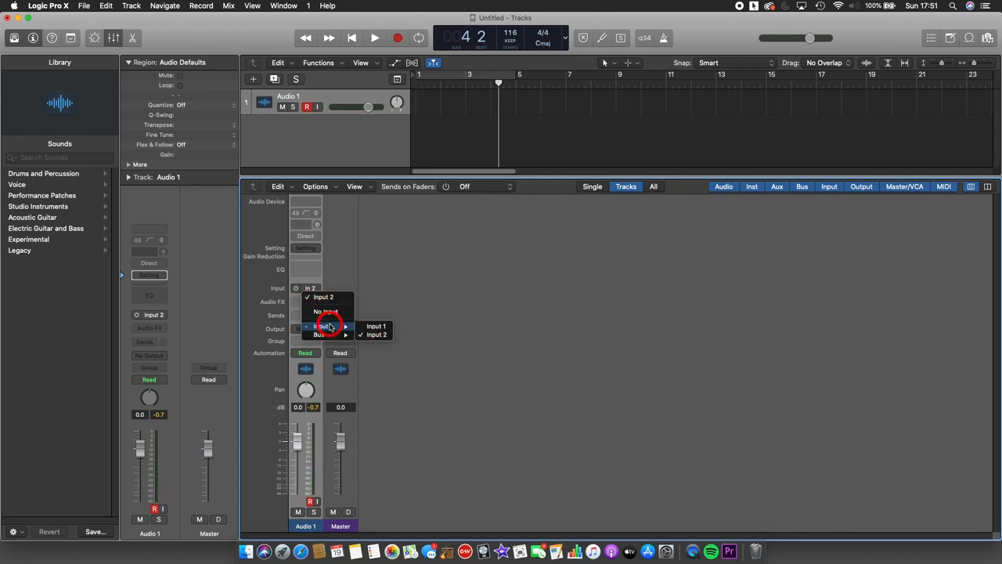
left_click(376, 325)
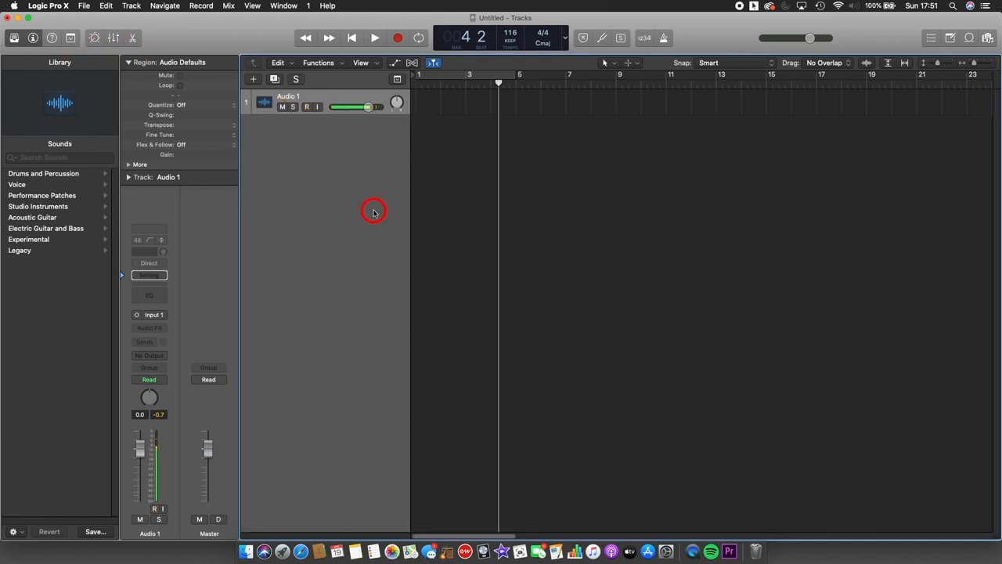
Add a single Software Instrument track, Inst 1, through the New Tracks dialog
left_click(306, 106)
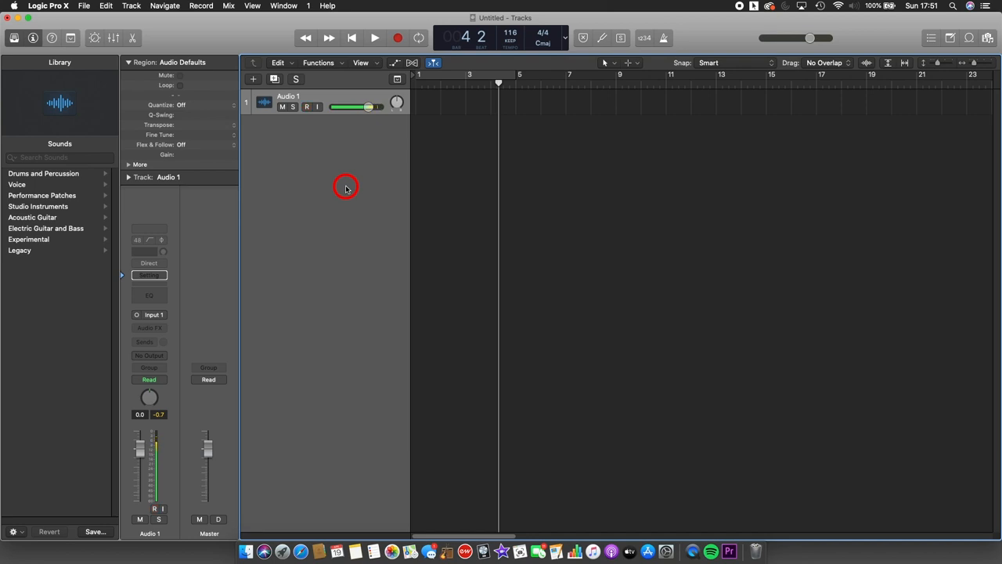
left_click(307, 107)
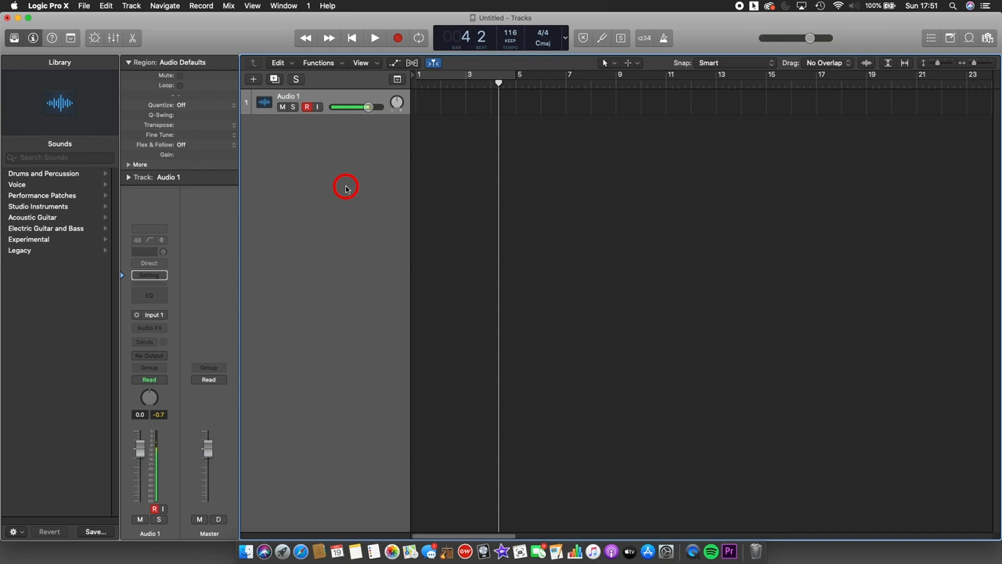
mouse_move(329, 142)
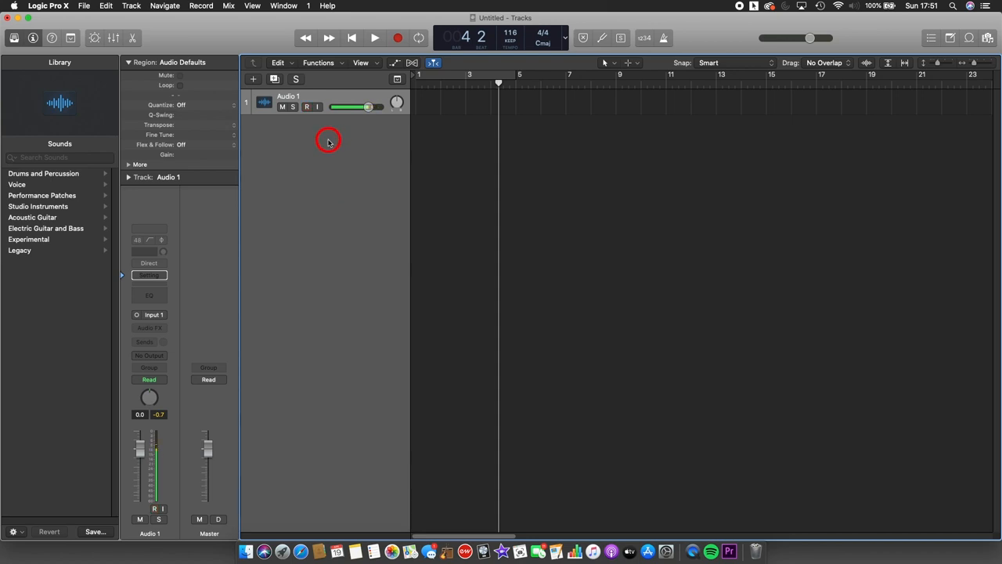
right_click(329, 141)
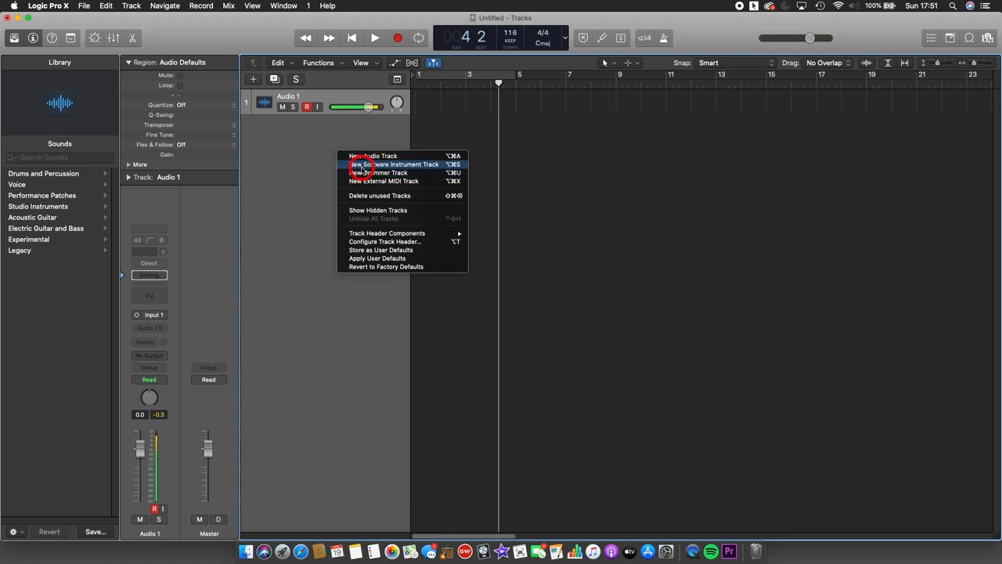
mouse_move(296, 148)
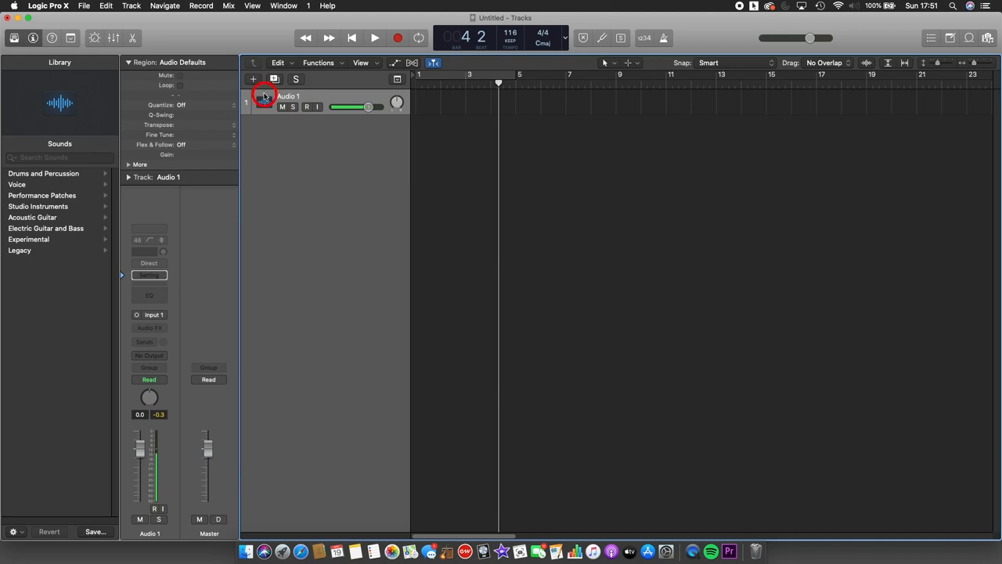
left_click(253, 79)
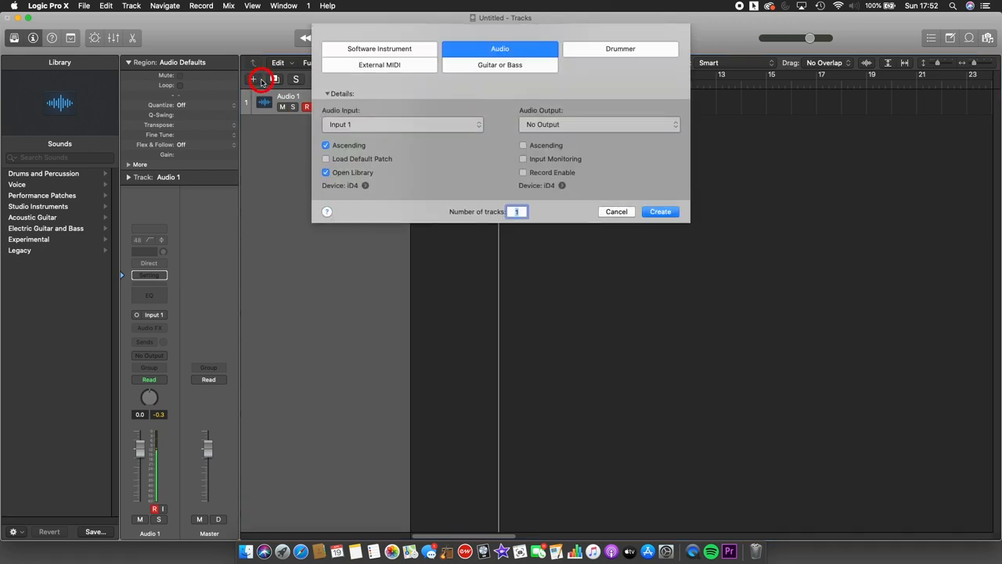
left_click(379, 49)
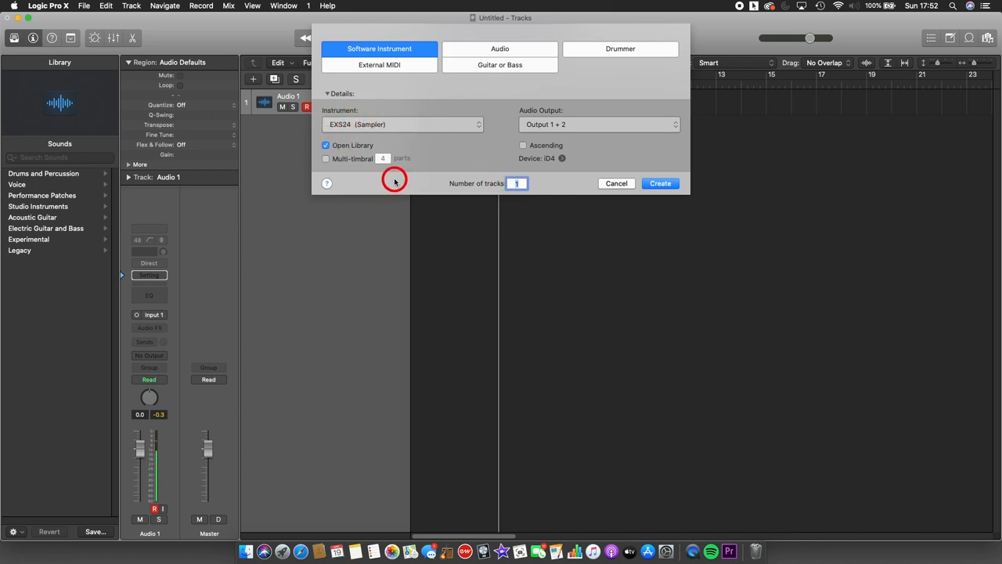
mouse_move(411, 192)
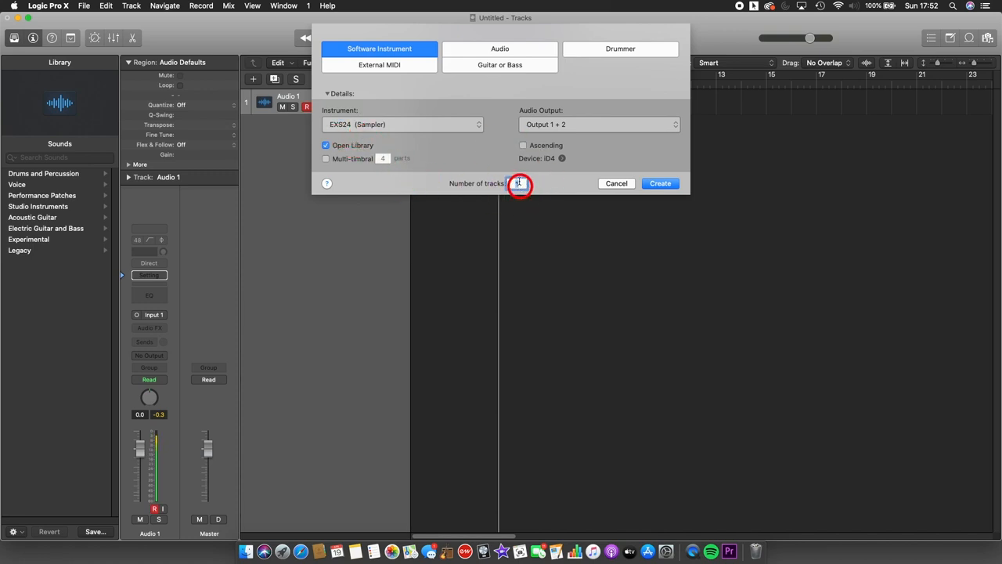
left_click(660, 183)
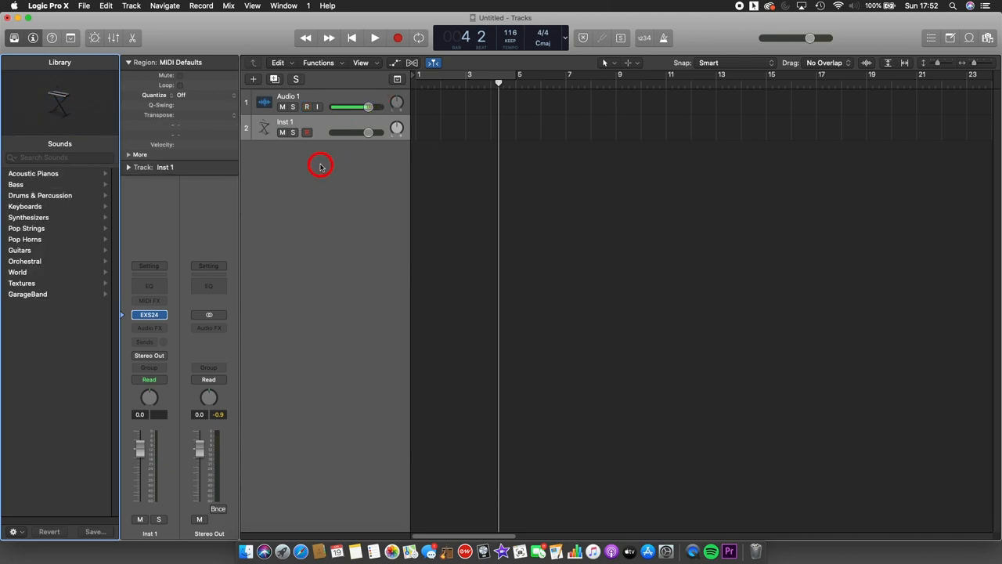
Load Acoustic Pianos > Grand Piano from the Library onto Inst 1
left_click(306, 106)
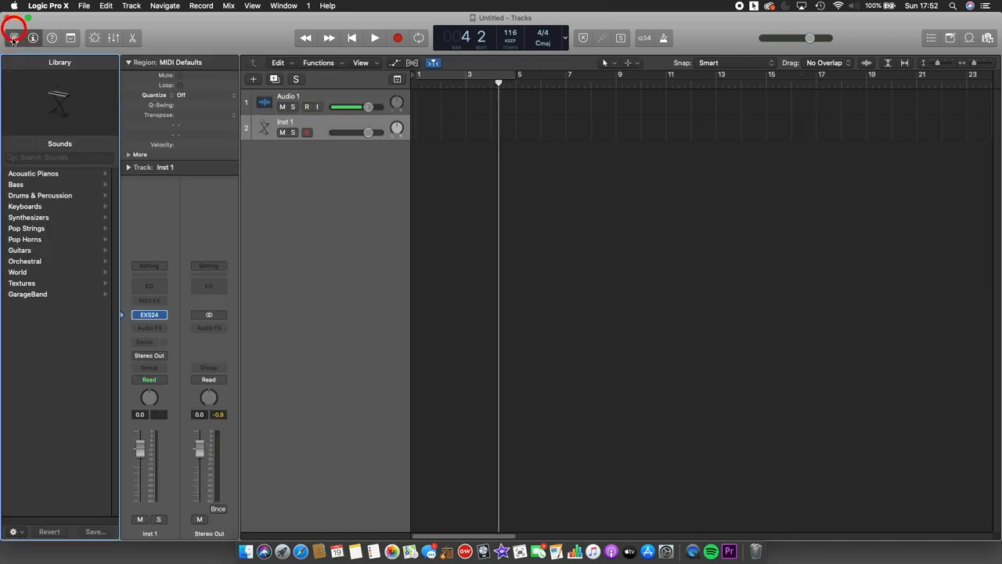
left_click(13, 38)
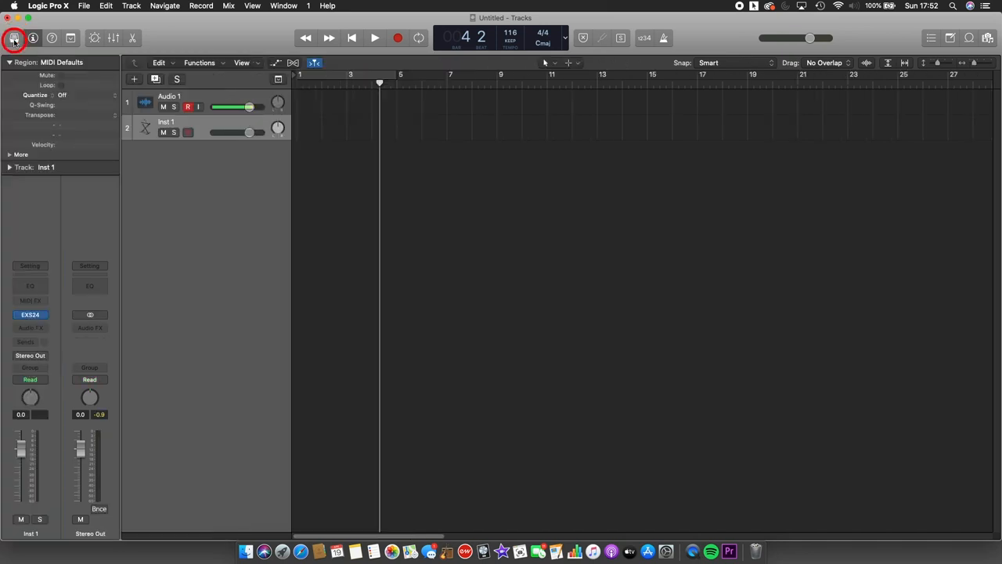
left_click(14, 37)
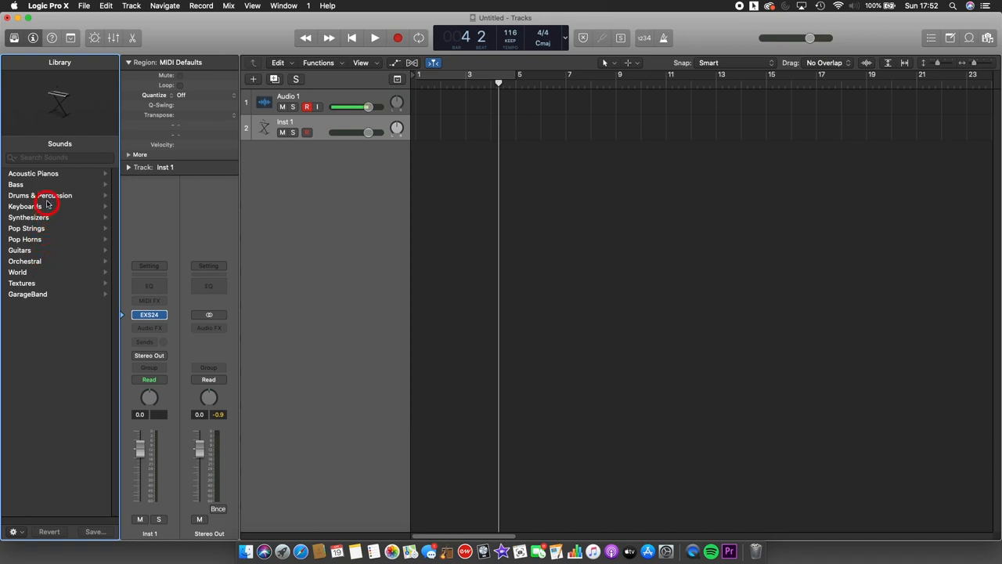
left_click(33, 173)
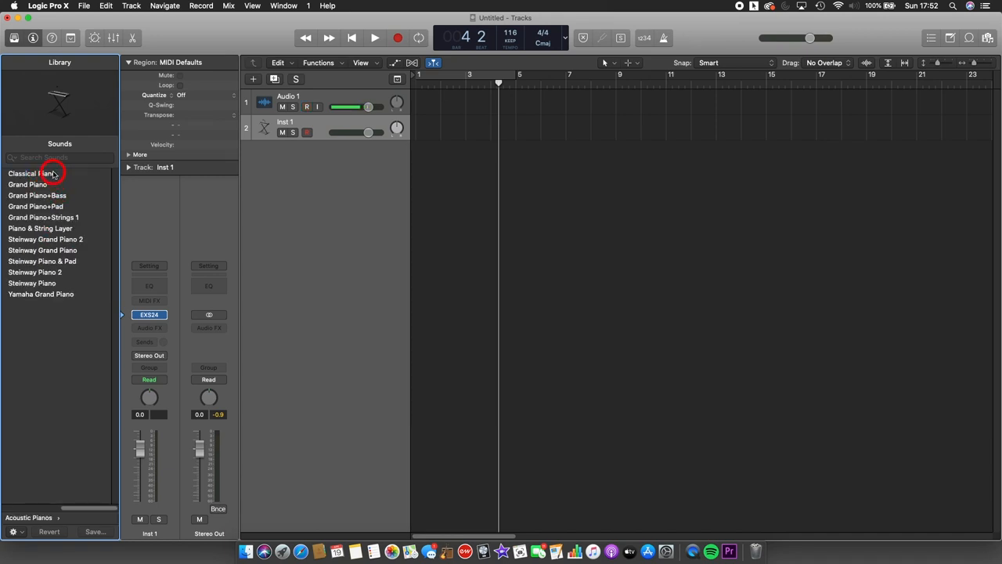
left_click(27, 184)
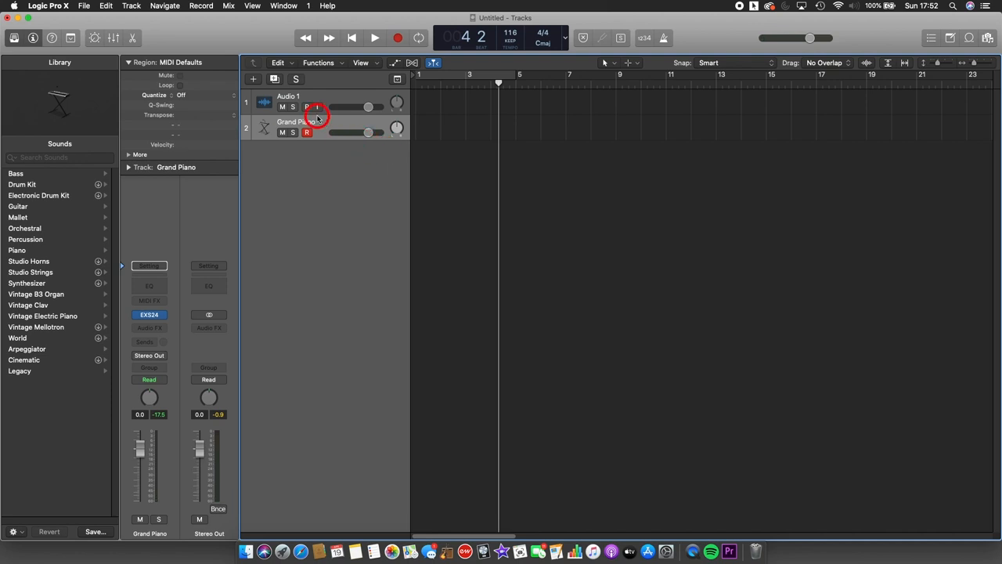
left_click(317, 107)
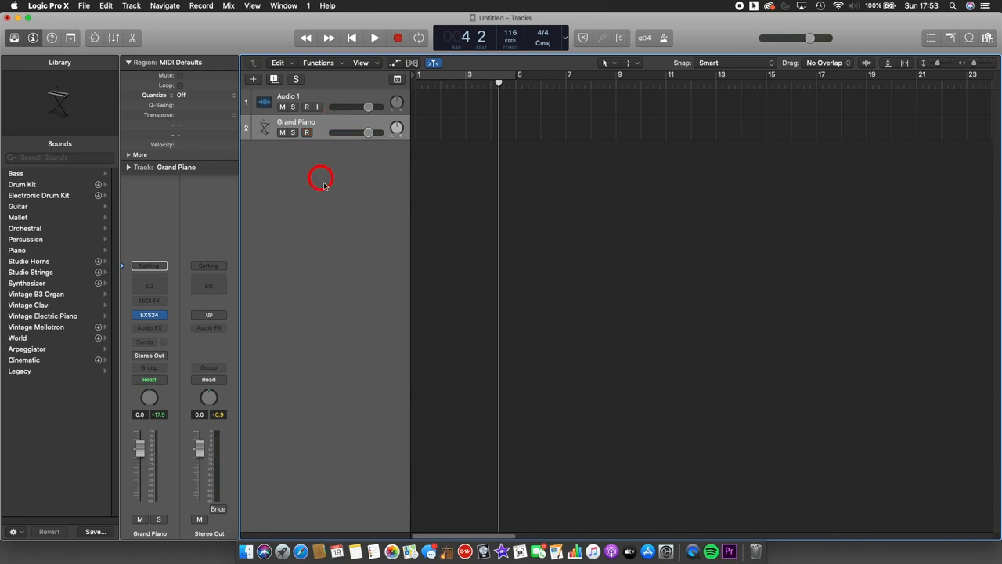
Add audio track Audio 2 using New Audio Track from the track-header context menu
right_click(320, 174)
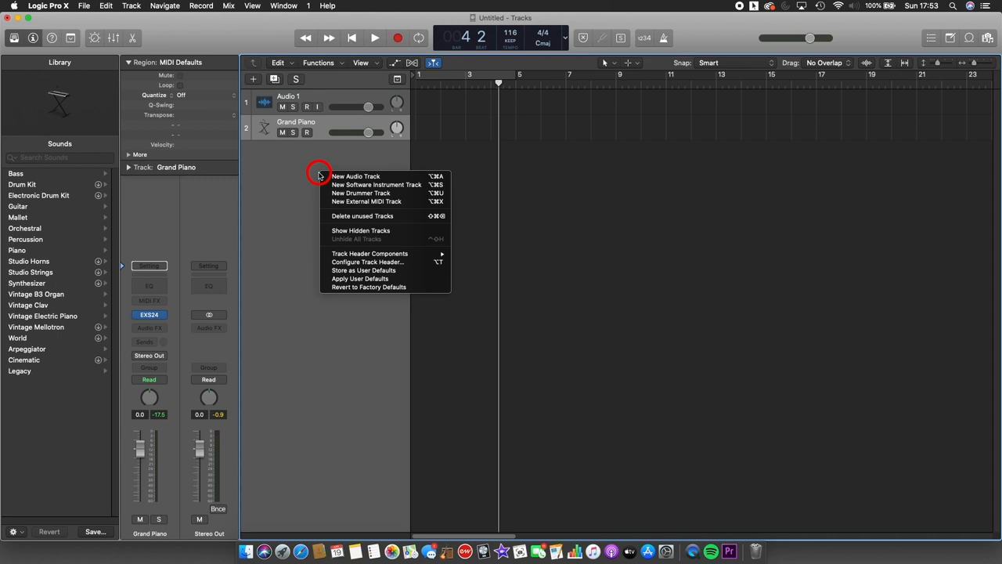
mouse_move(355, 176)
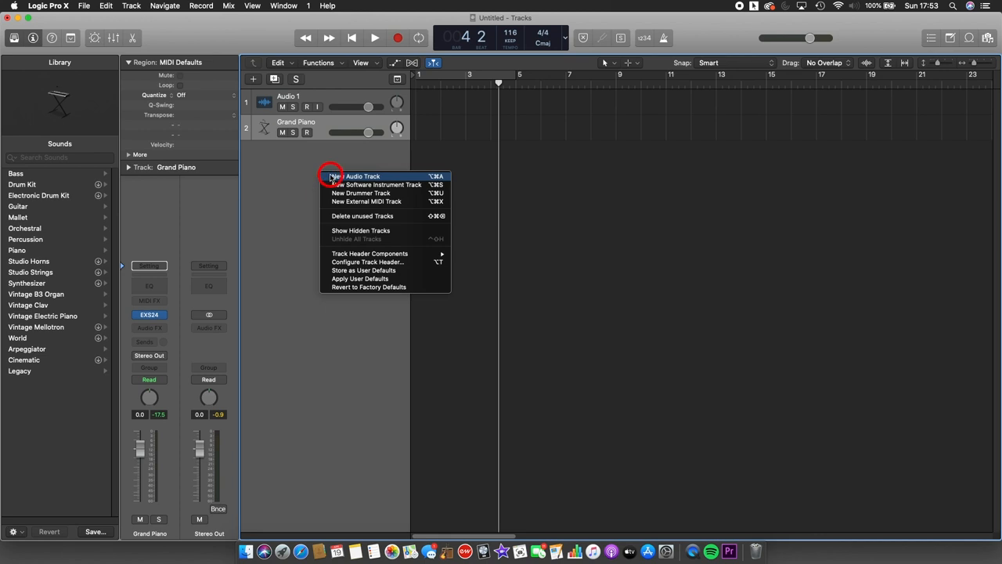
left_click(357, 175)
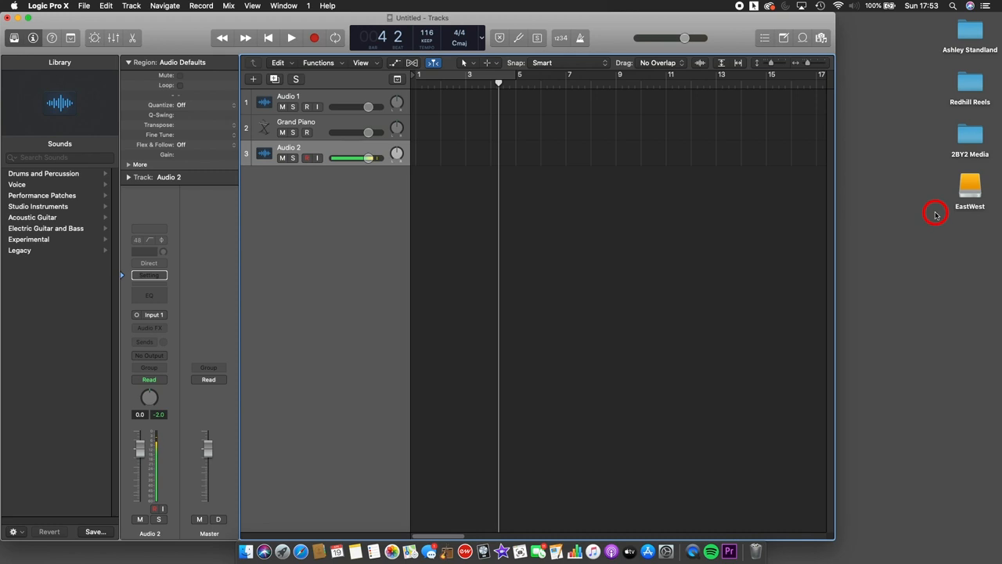
Drag THE OLD RED HILLS mp3 from Redhill Reels > BACKING TRACKS onto Audio 2
double_click(969, 86)
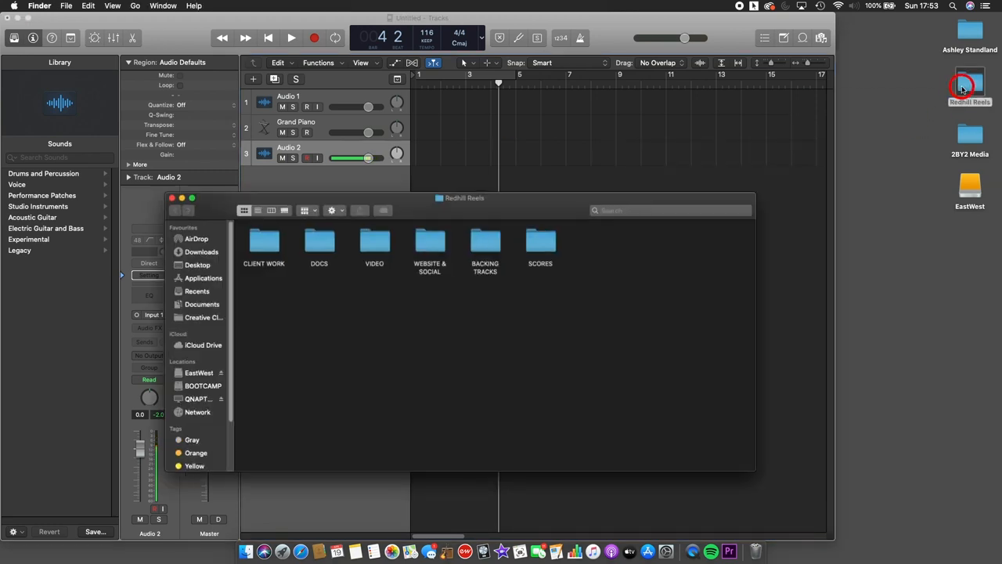
double_click(484, 241)
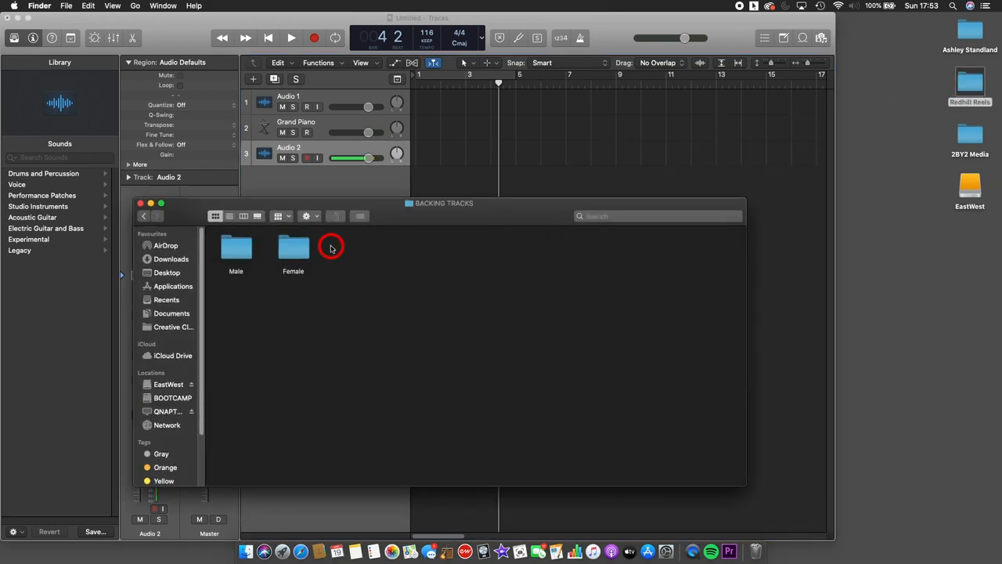
double_click(236, 247)
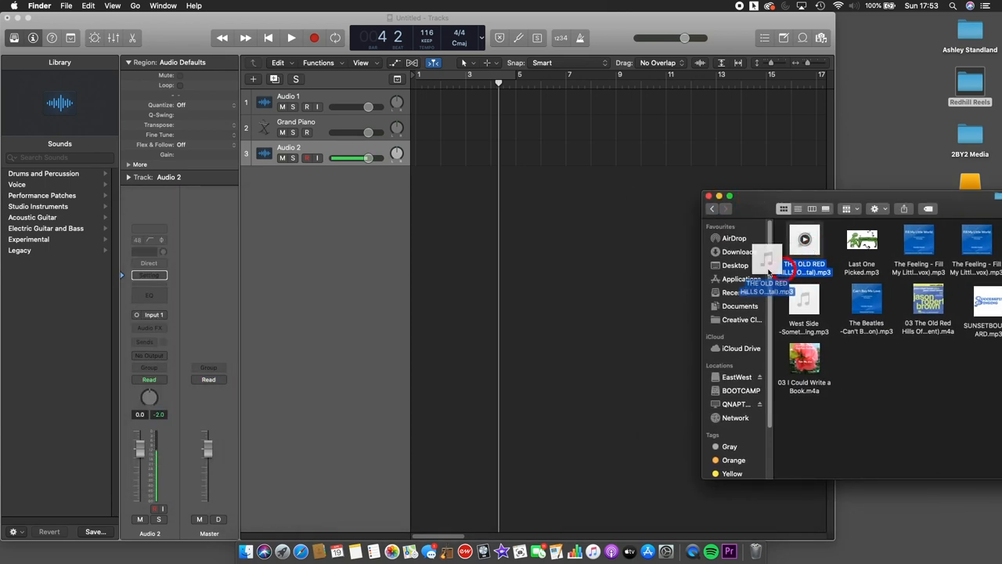
left_click_drag(804, 247, 423, 145)
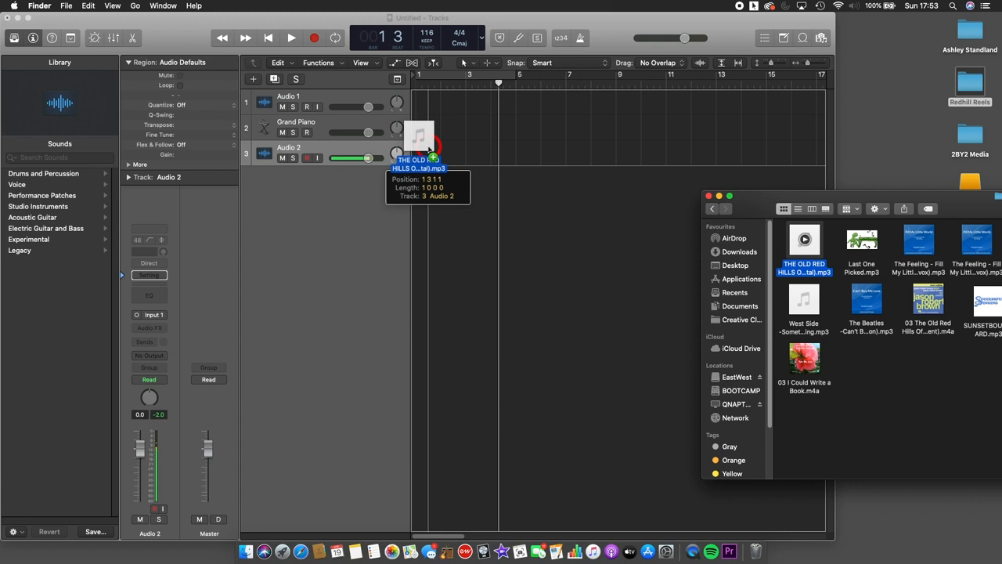
left_click_drag(804, 243, 497, 157)
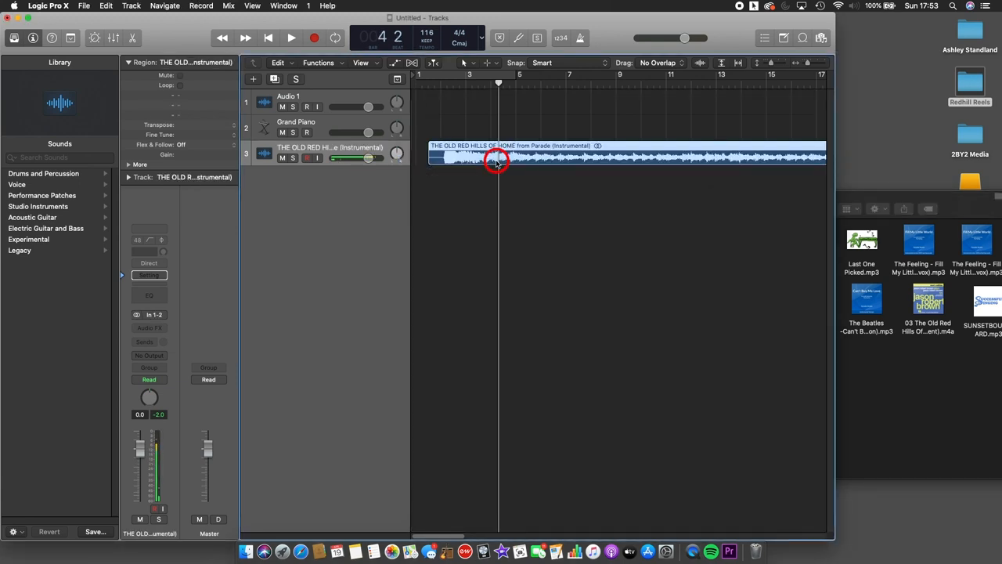
Play the imported Old Red Hills region from near its start
left_click(291, 38)
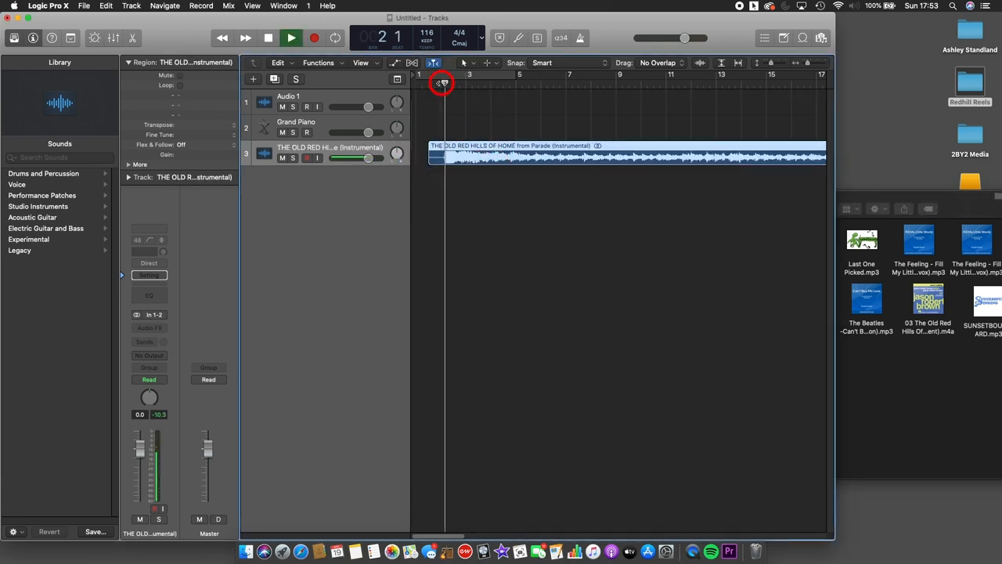
left_click(268, 37)
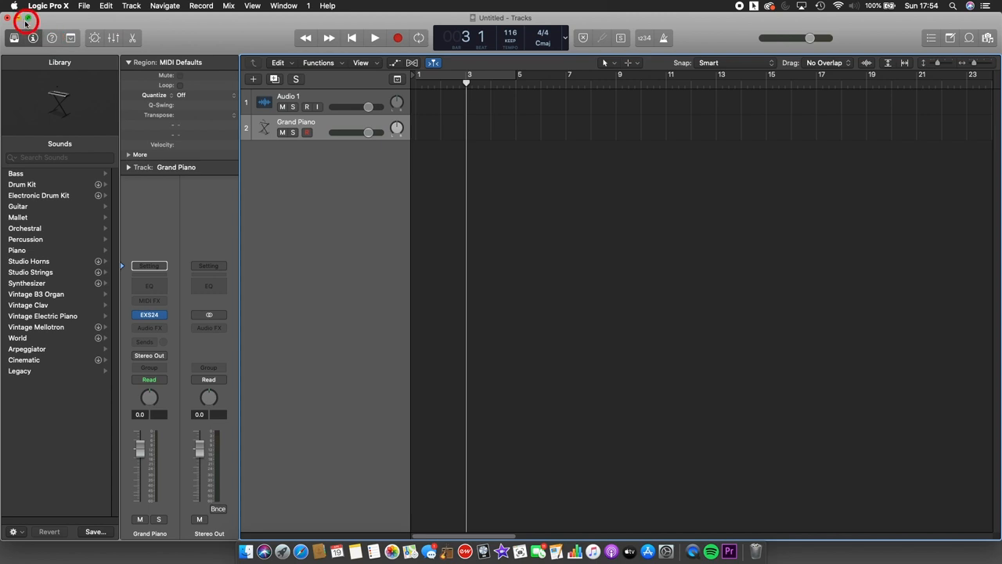
mouse_move(456, 259)
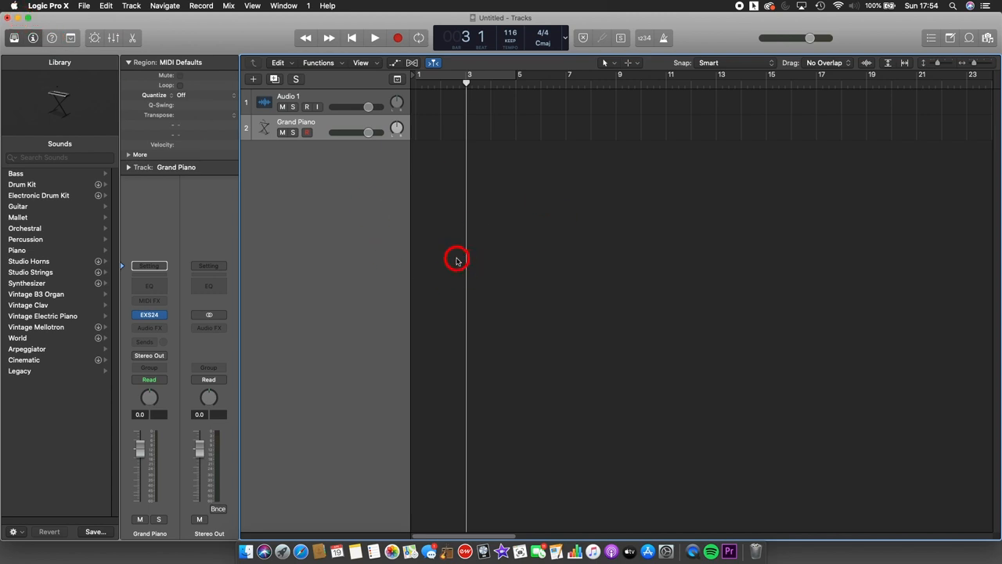
mouse_move(358, 228)
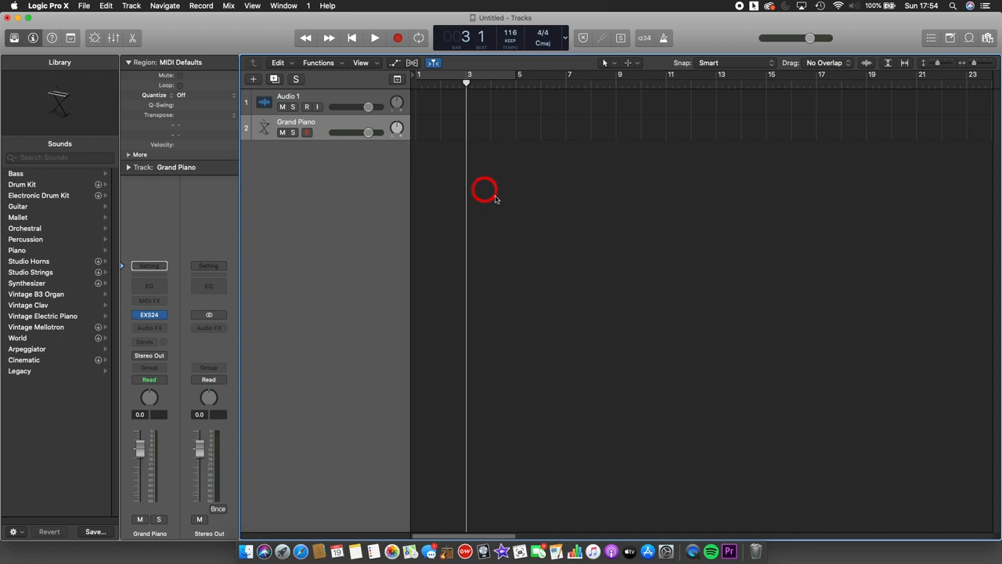
mouse_move(506, 141)
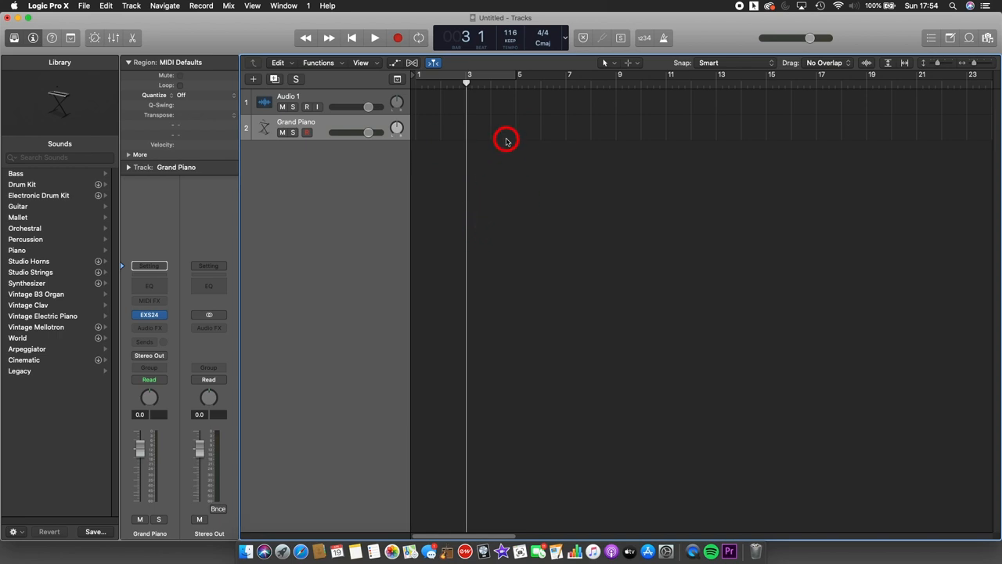